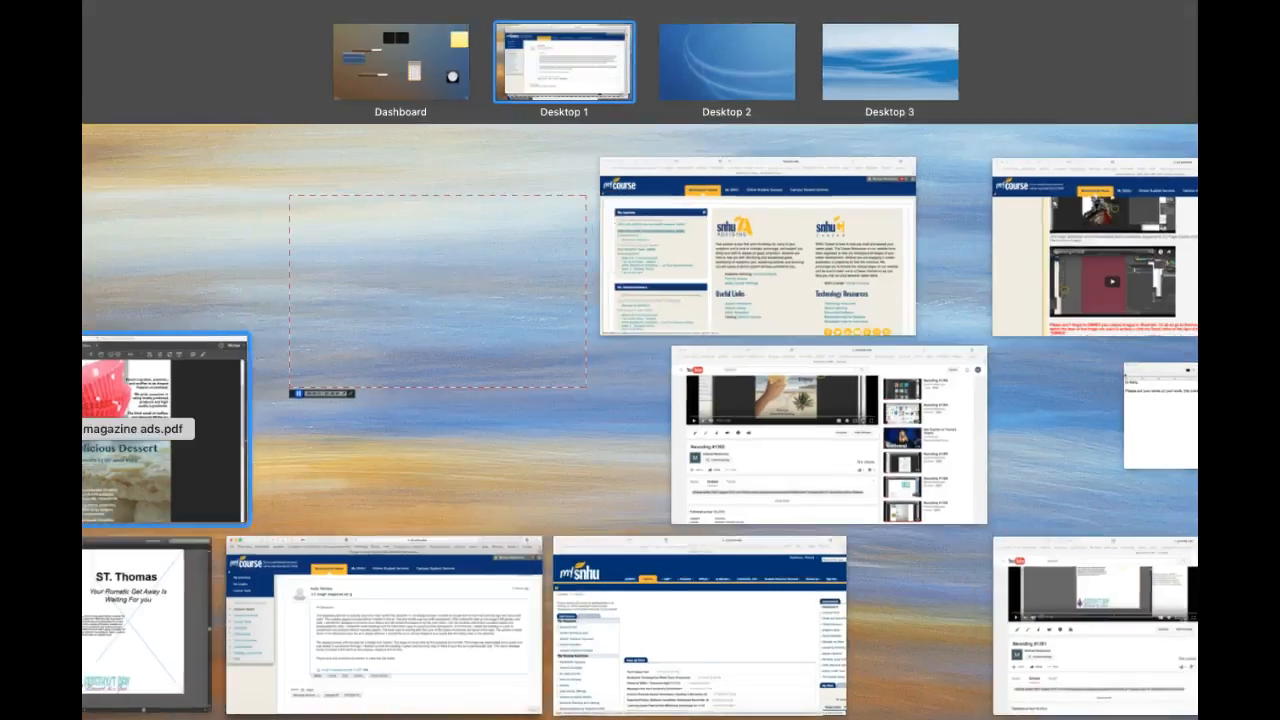
Bring the rough magazine ads PDF window forward from Mission Control.
click(164, 430)
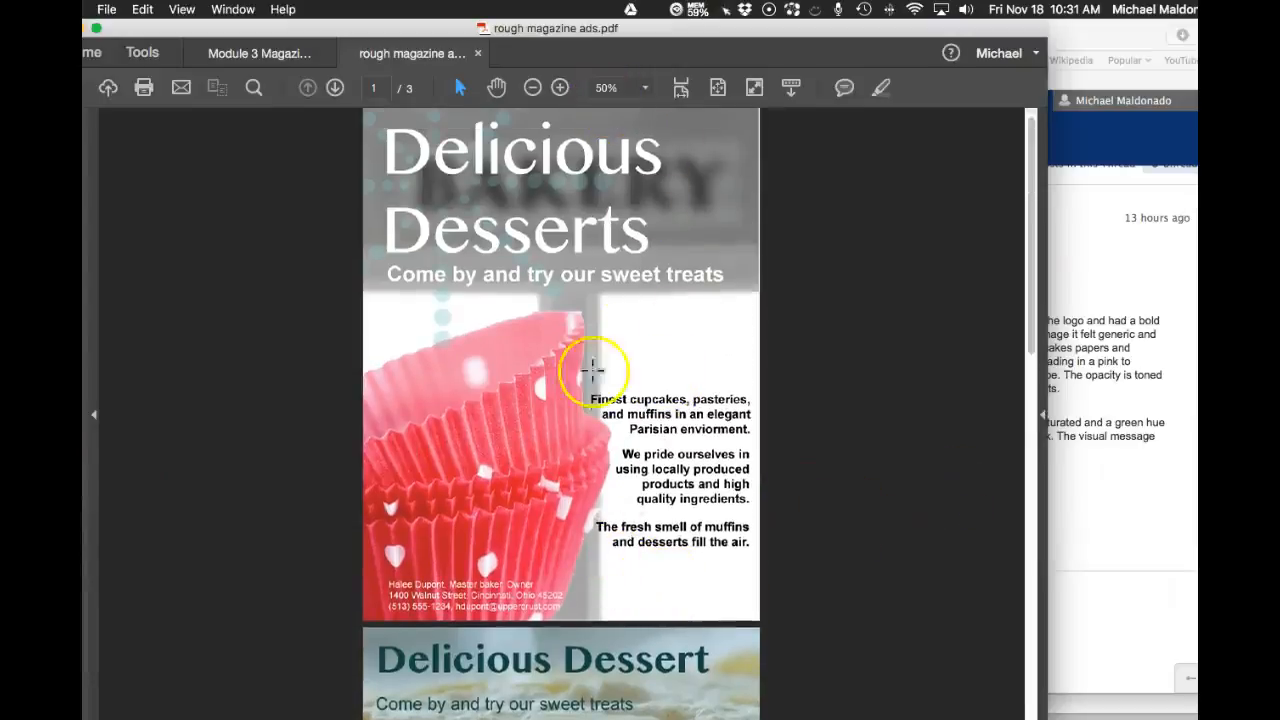
mouse_move(704, 212)
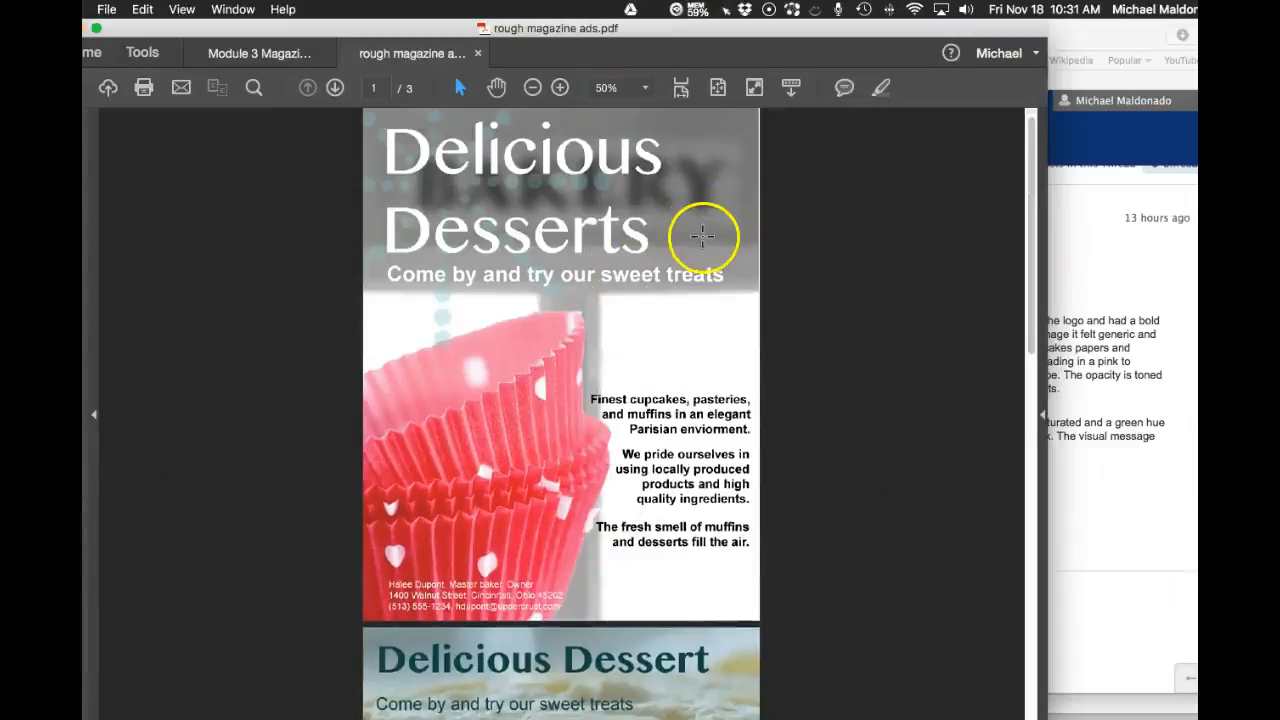
mouse_move(600, 372)
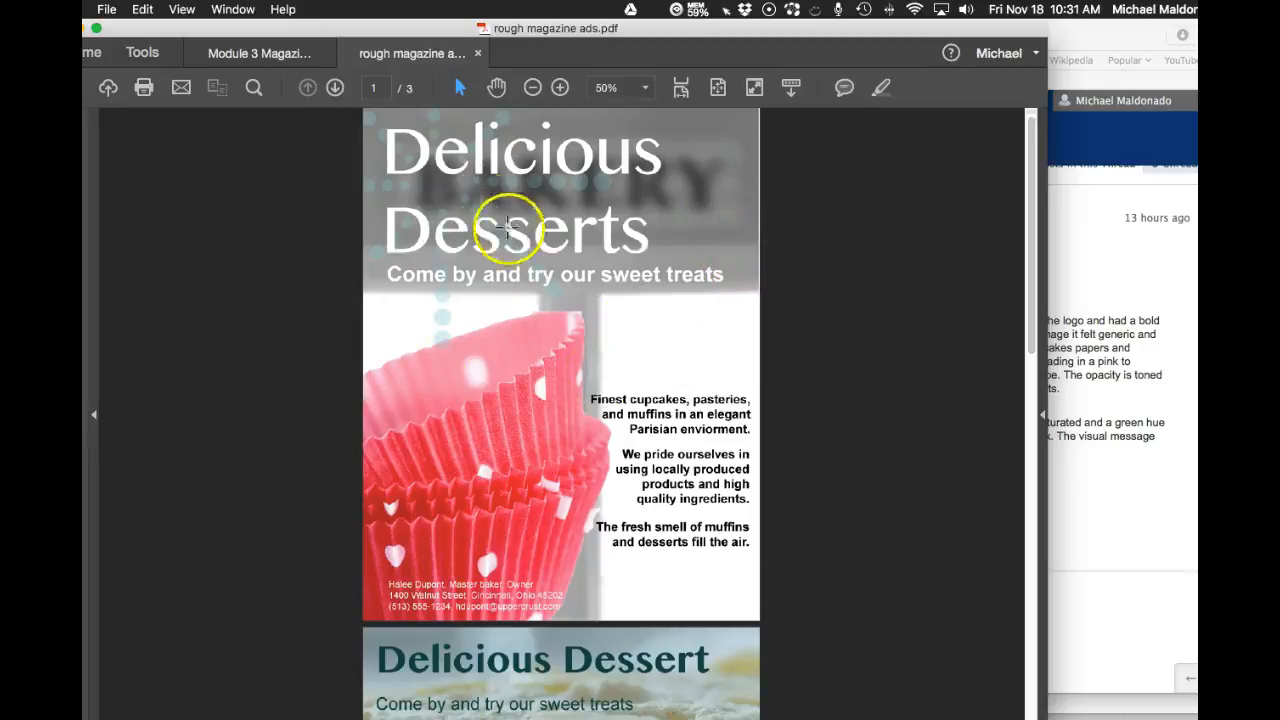
mouse_move(384, 120)
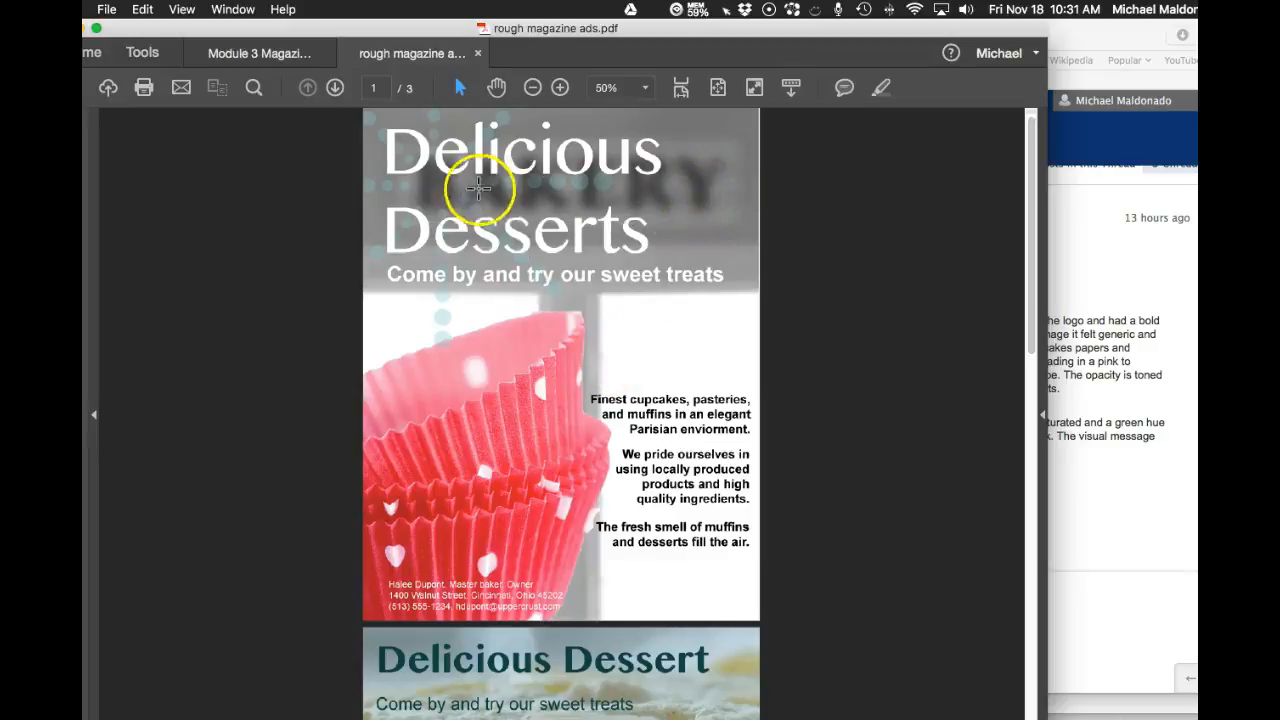
Scroll down from page 1 to bring the second ad draft into view.
scroll(down, 3)
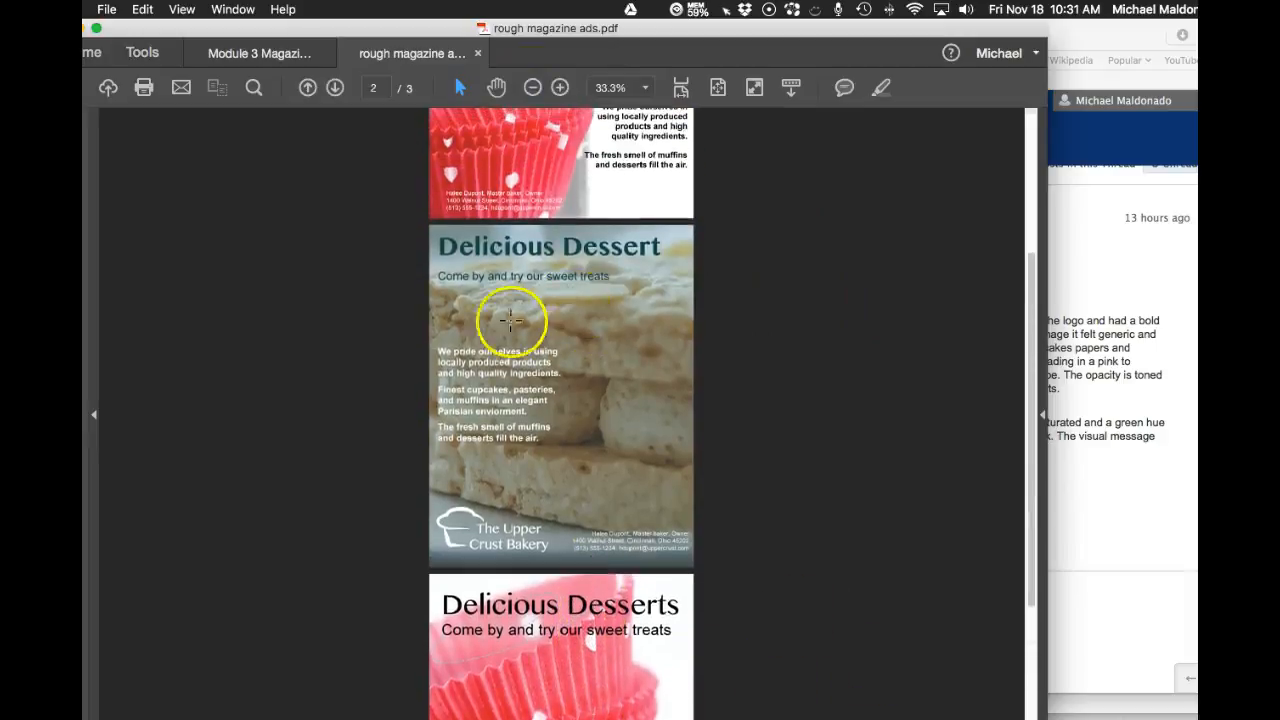
mouse_move(636, 372)
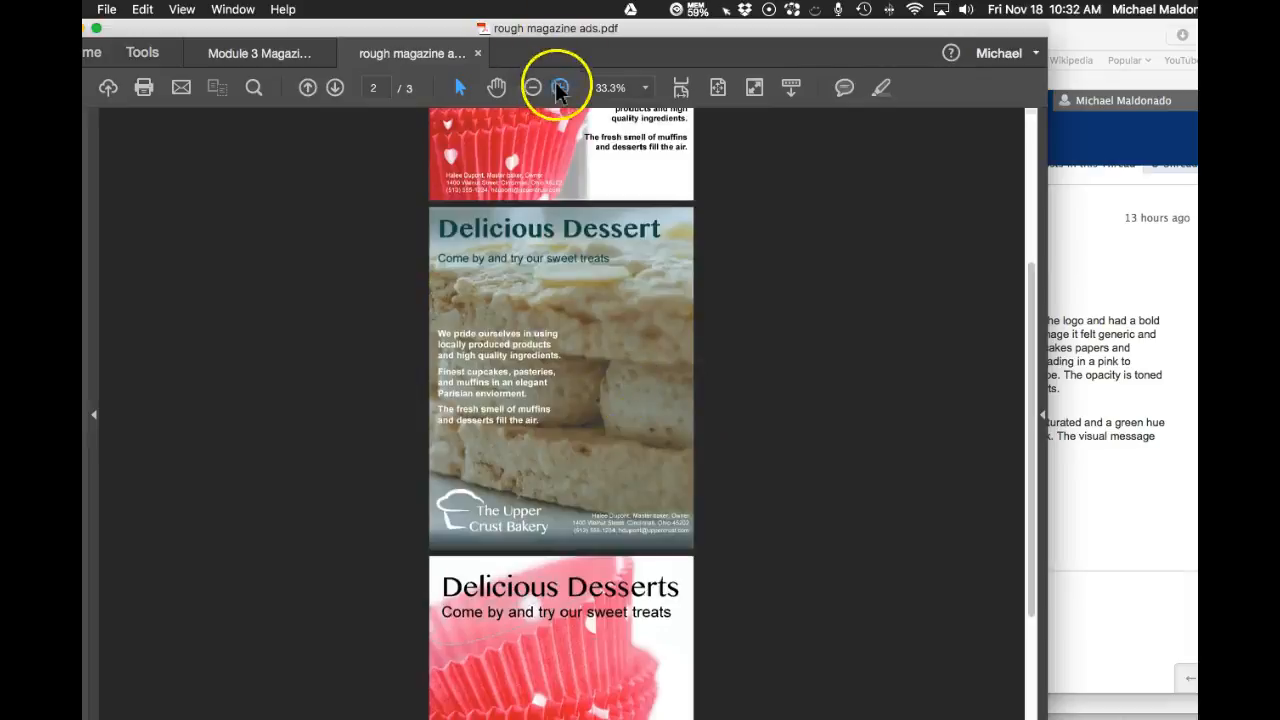
Enlarge the pages to 50% for a closer look at the ad text.
click(560, 88)
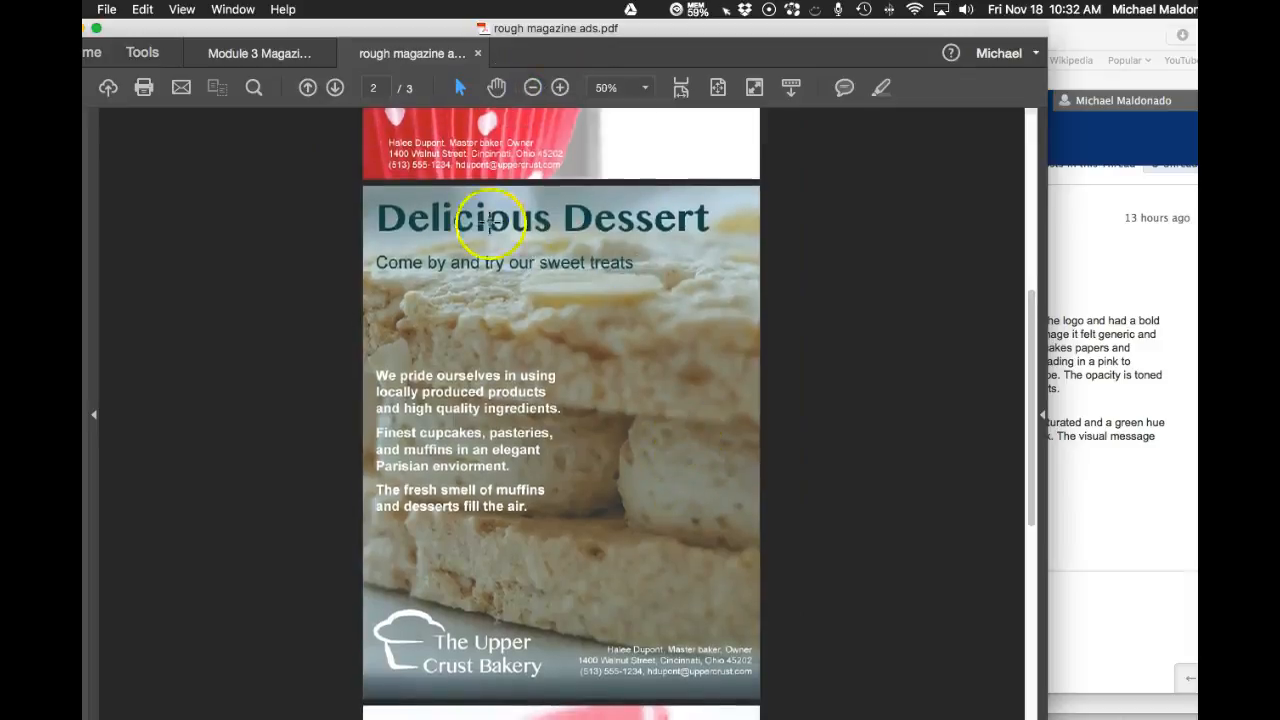
mouse_move(616, 628)
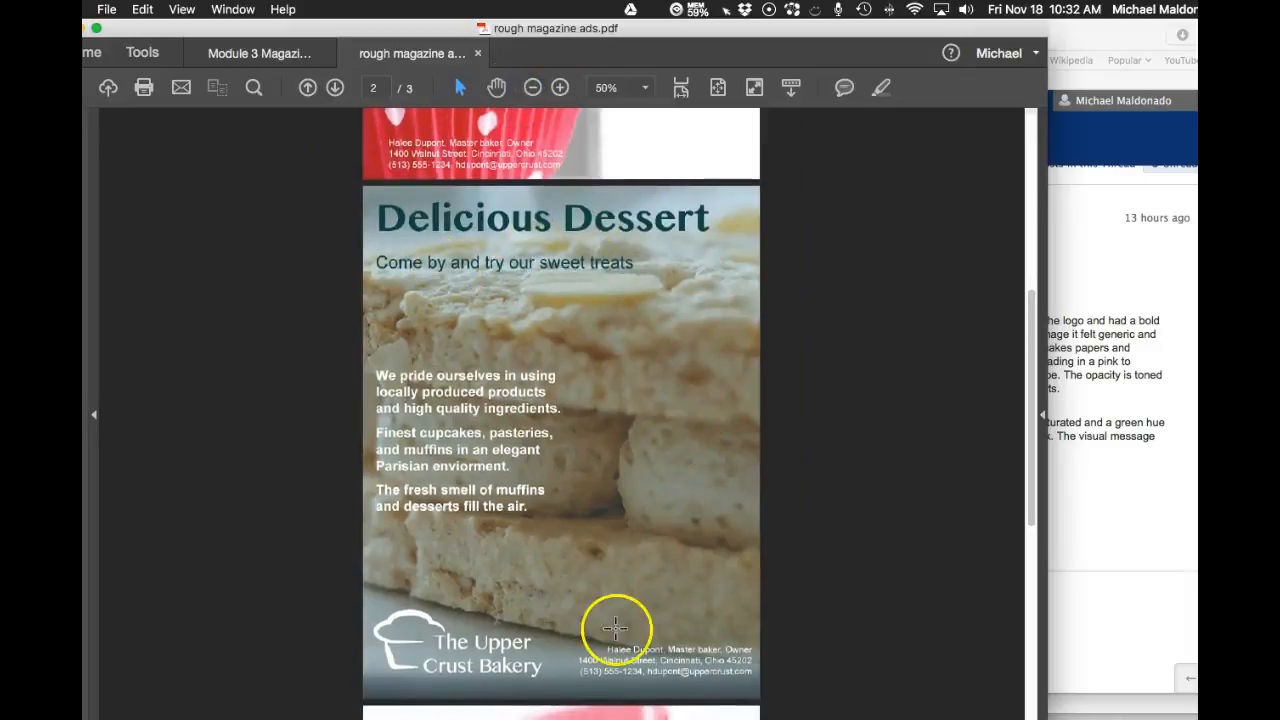
mouse_move(496, 390)
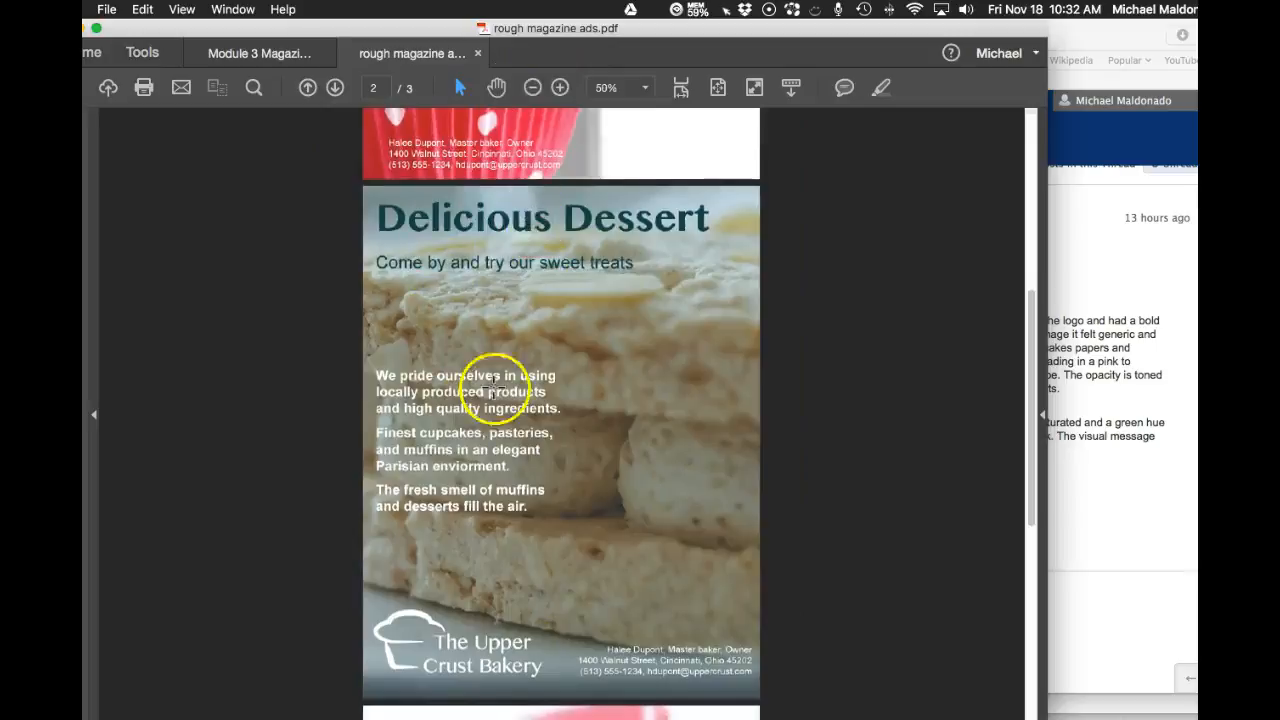
mouse_move(510, 500)
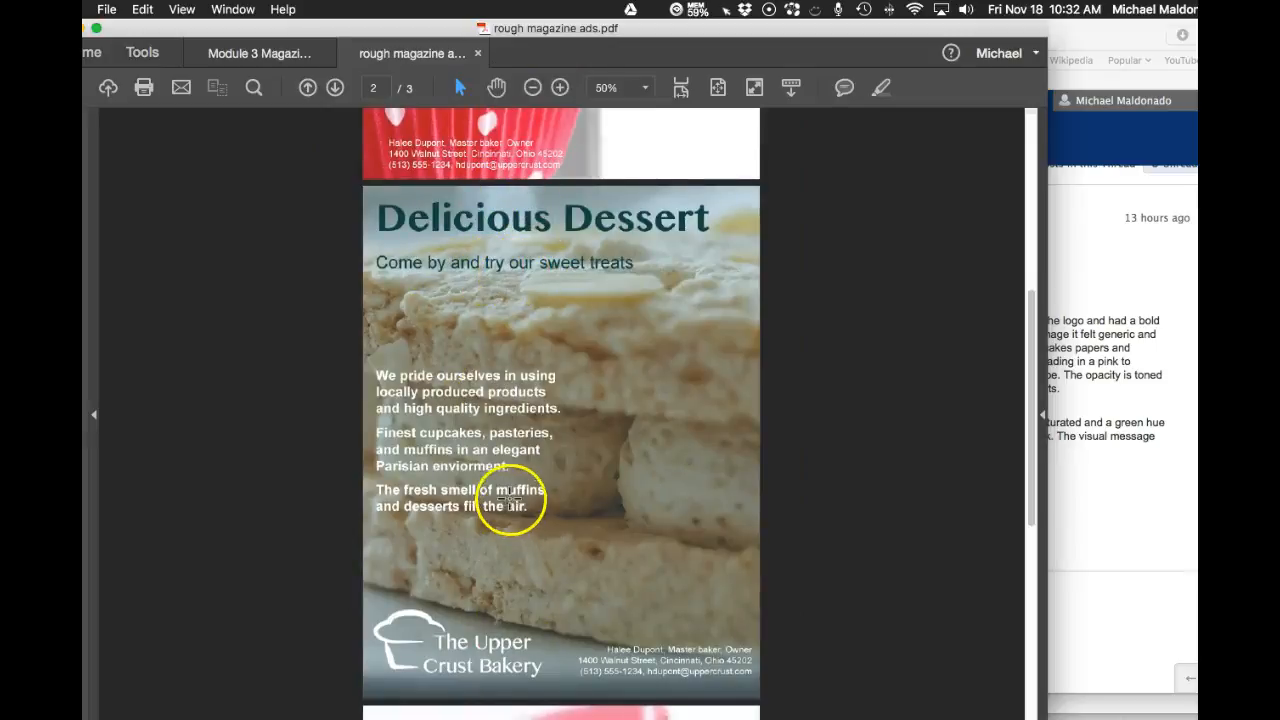
mouse_move(716, 656)
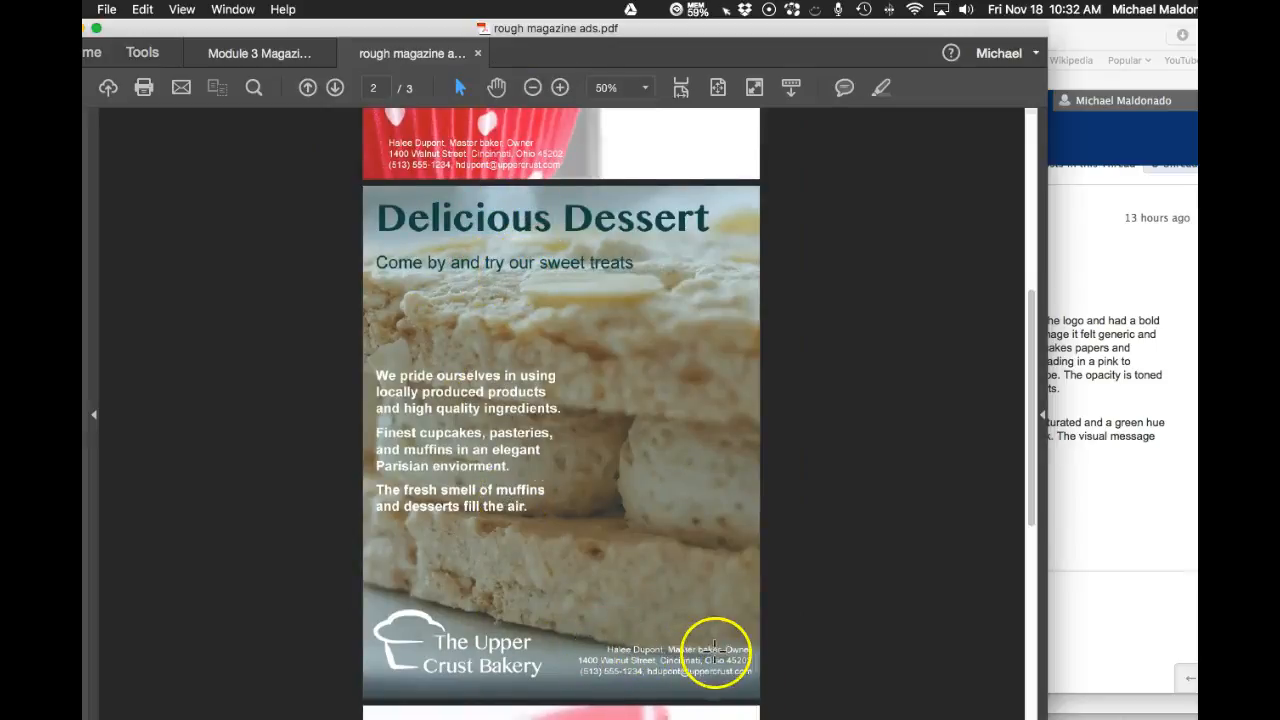
mouse_move(552, 248)
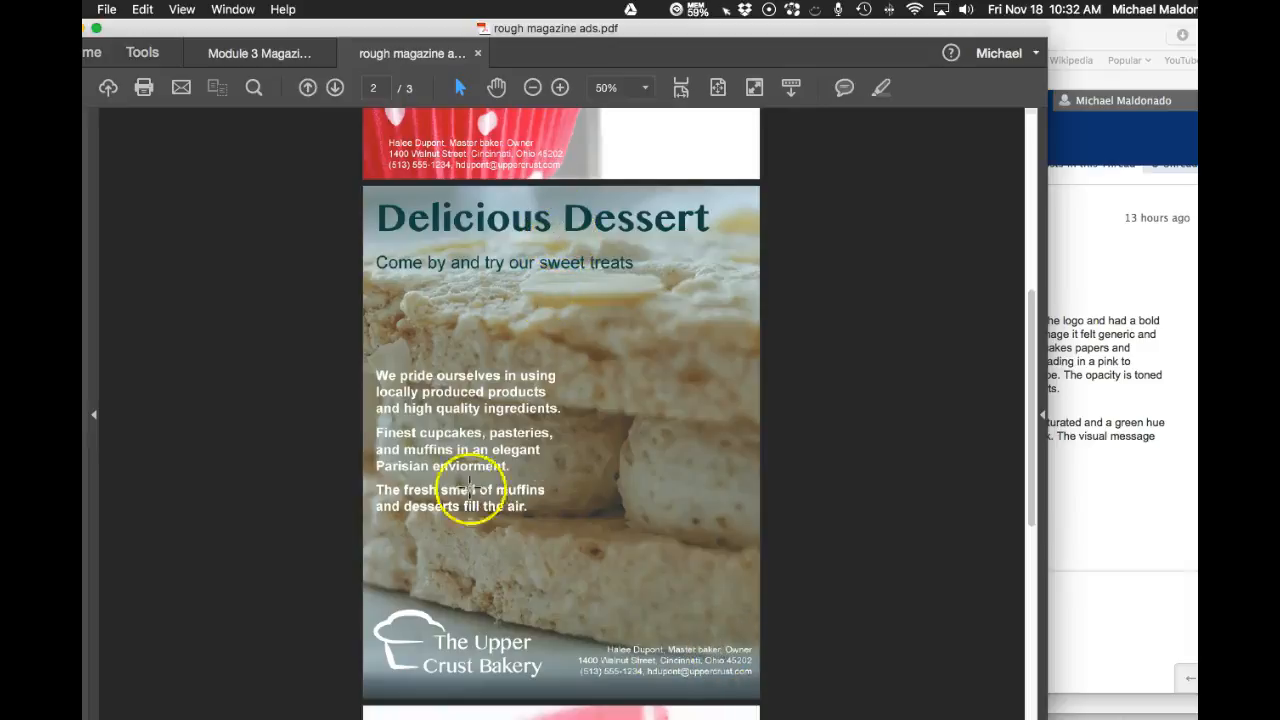
mouse_move(404, 644)
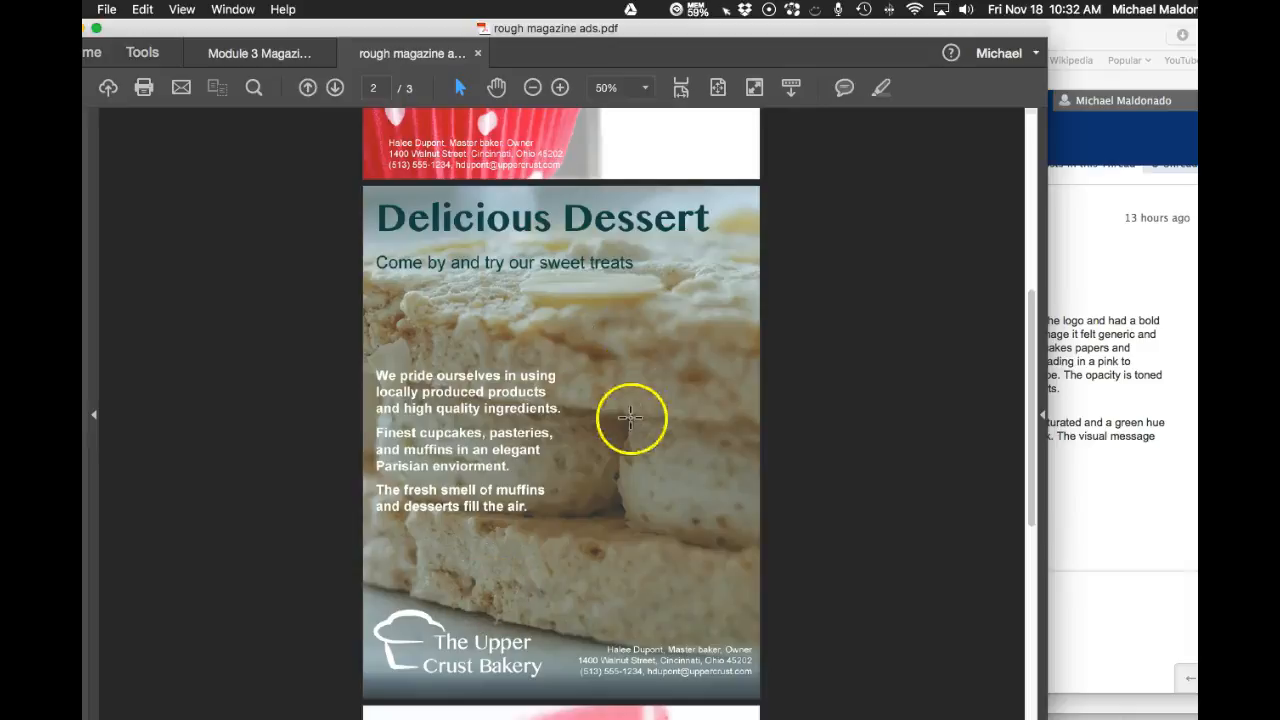
mouse_move(716, 388)
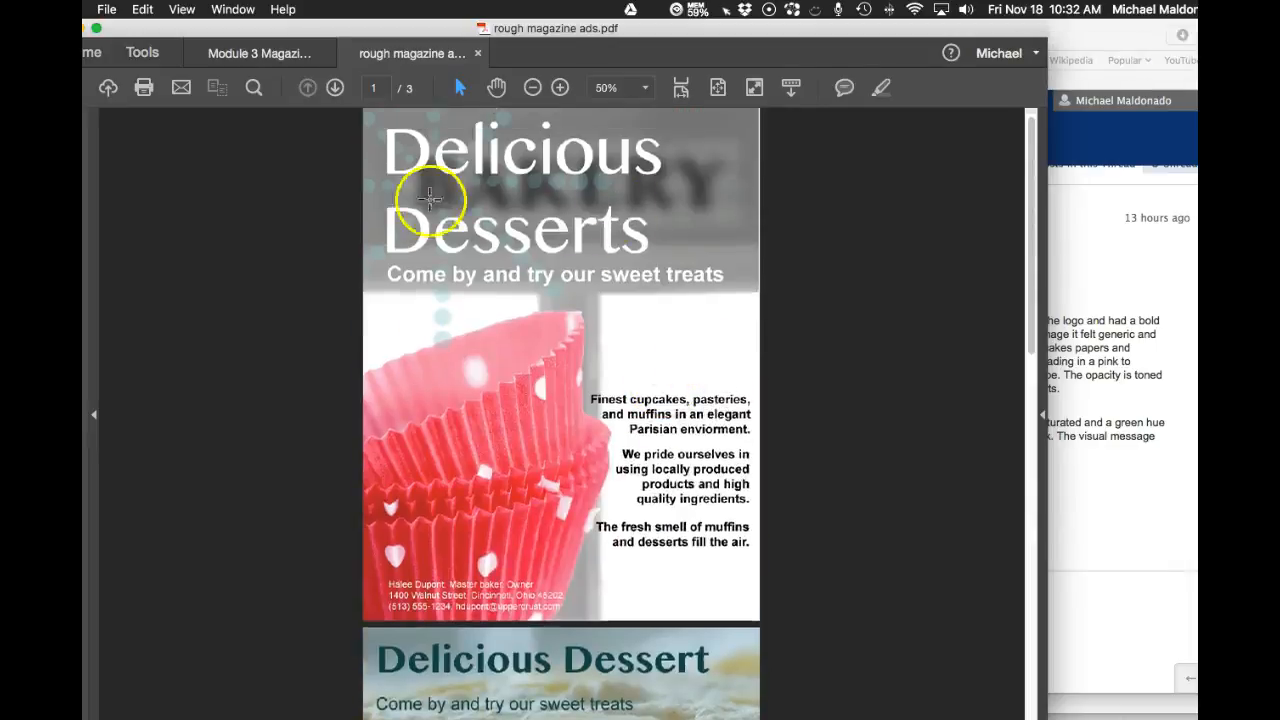
mouse_move(550, 410)
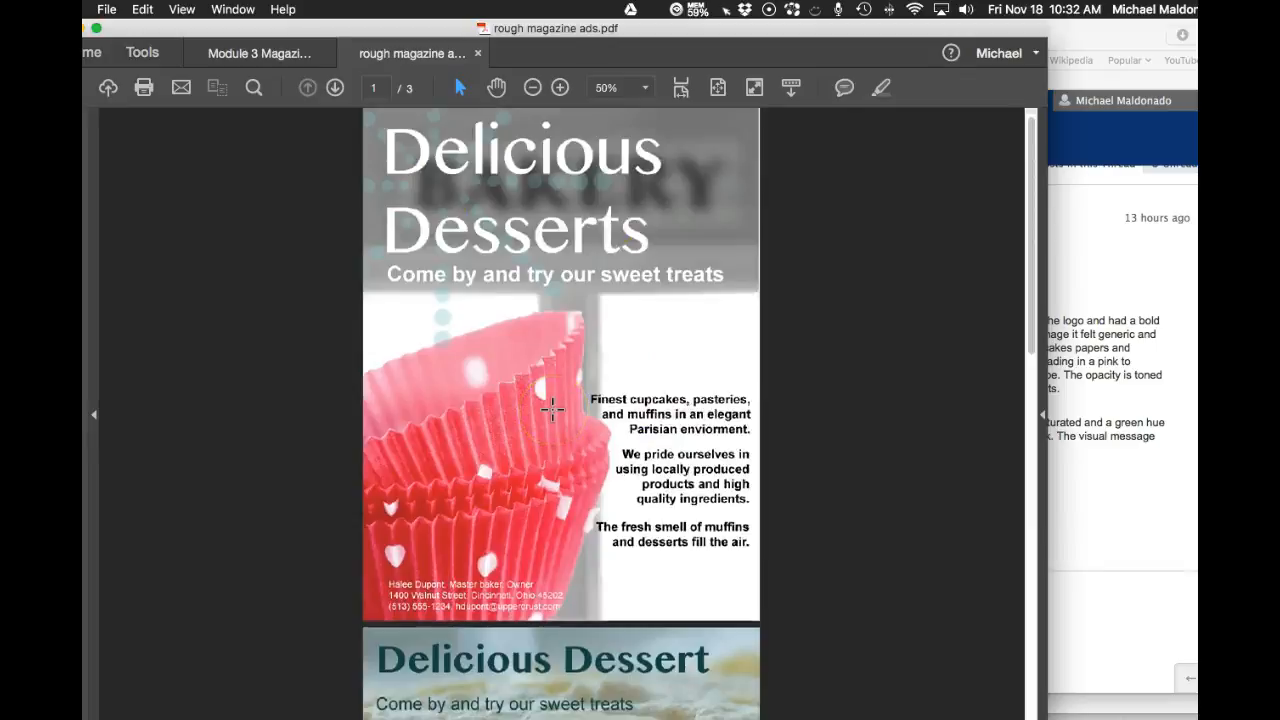
Scroll down past page 2 to reach the third draft on page 3.
scroll(down, 3)
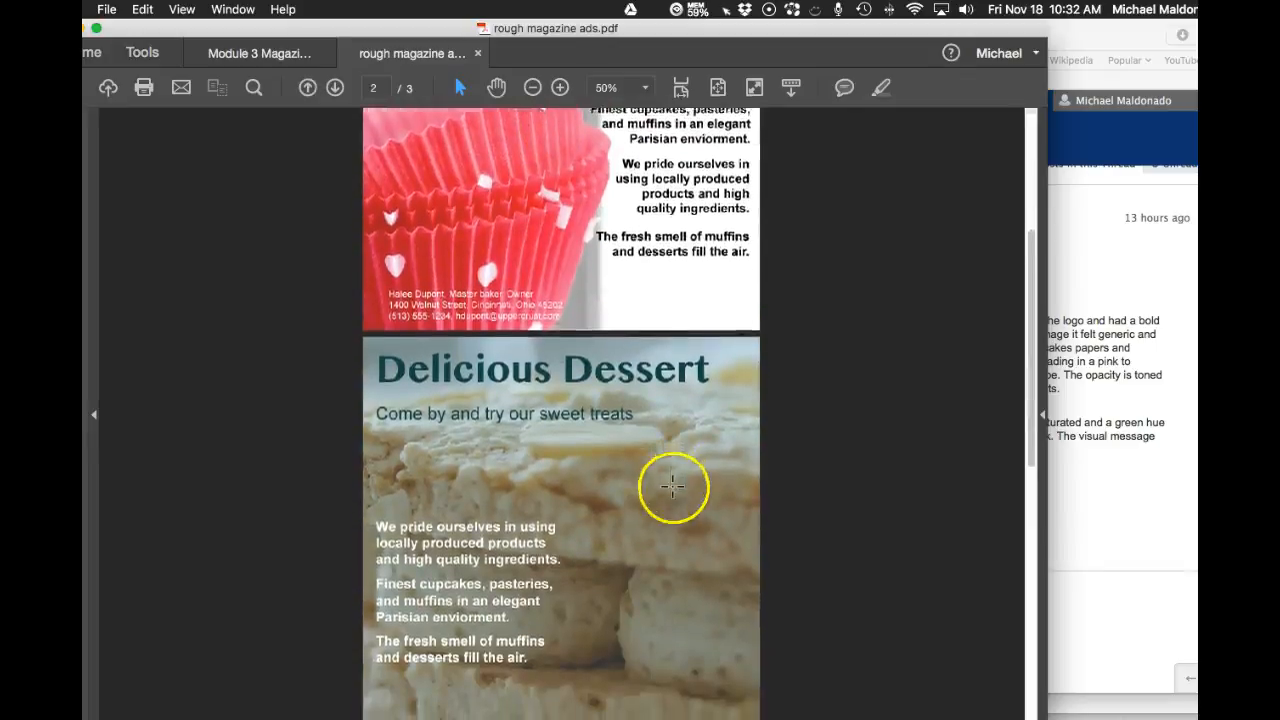
scroll(down, 3)
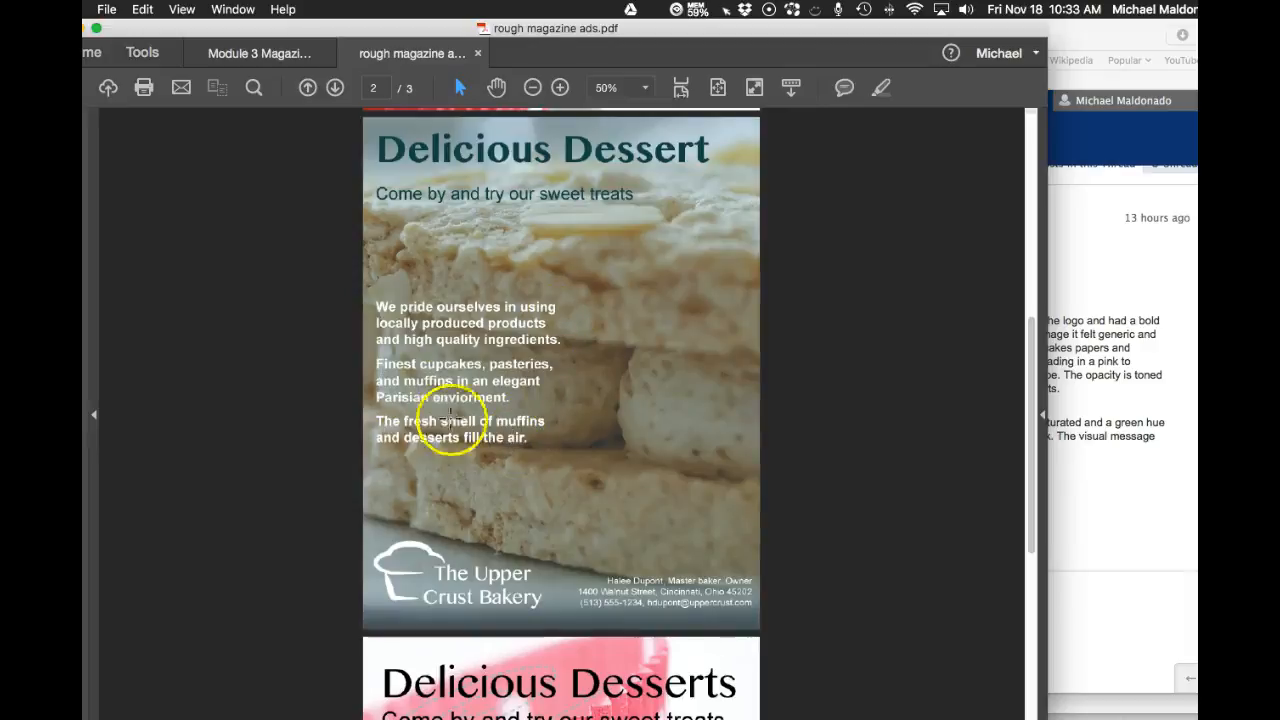
scroll(down, 3)
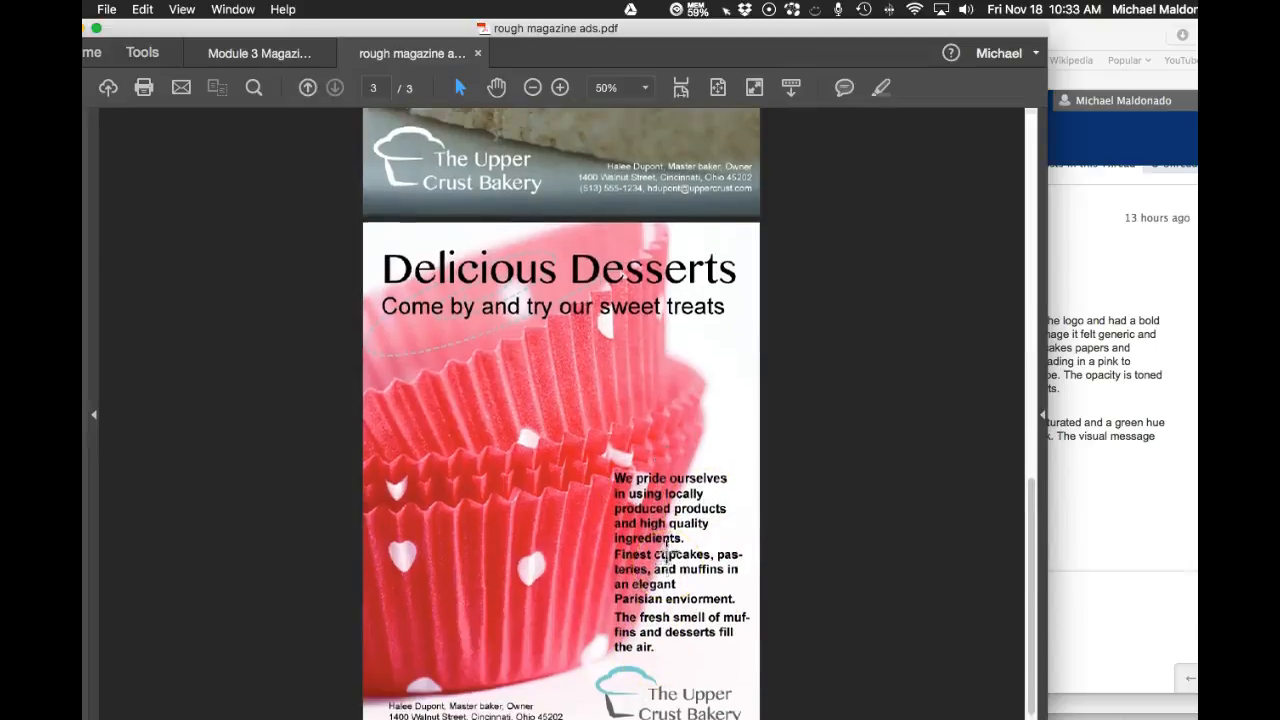
Scroll back so the full page 2 Delicious Dessert draft is centred in view.
scroll(down, 3)
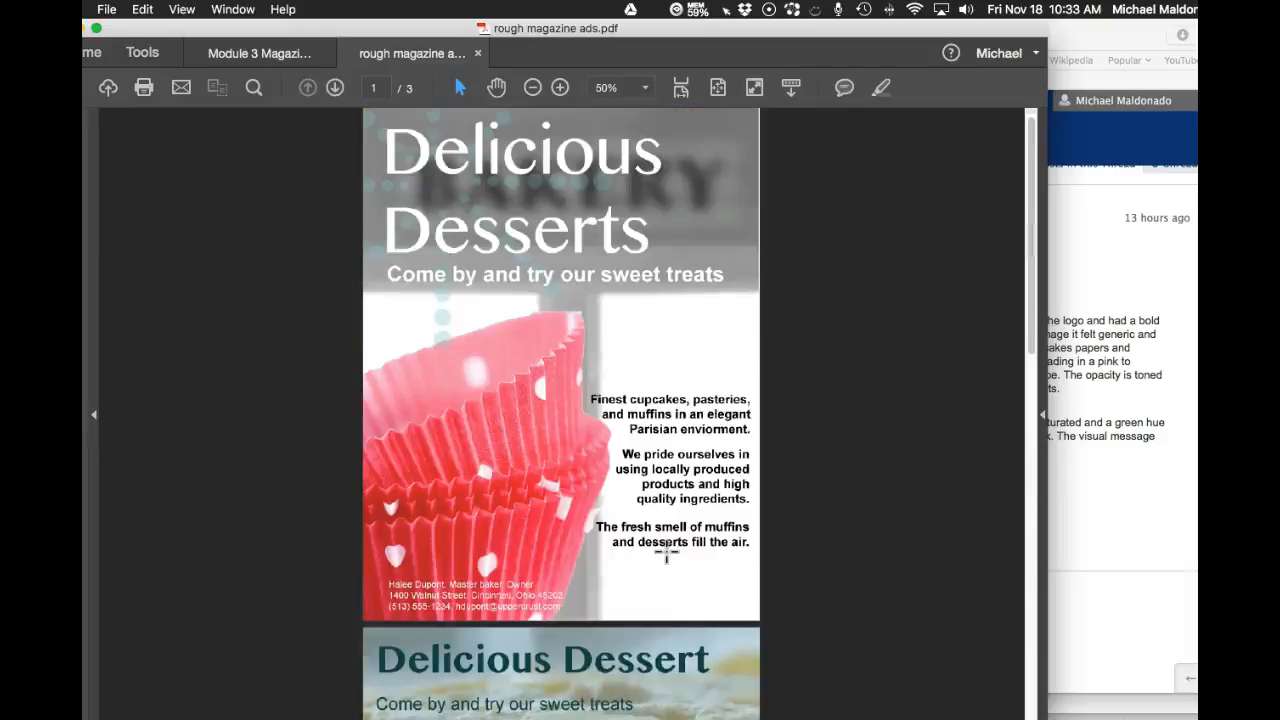
scroll(down, 3)
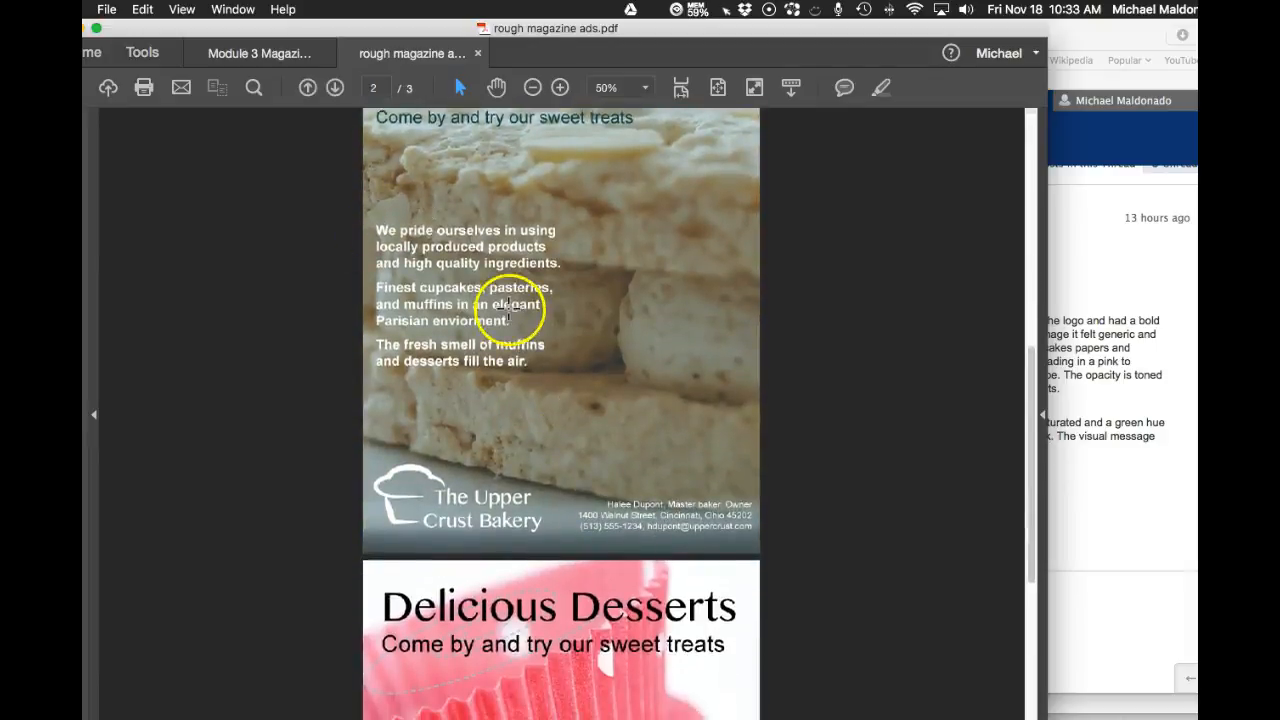
scroll(down, 3)
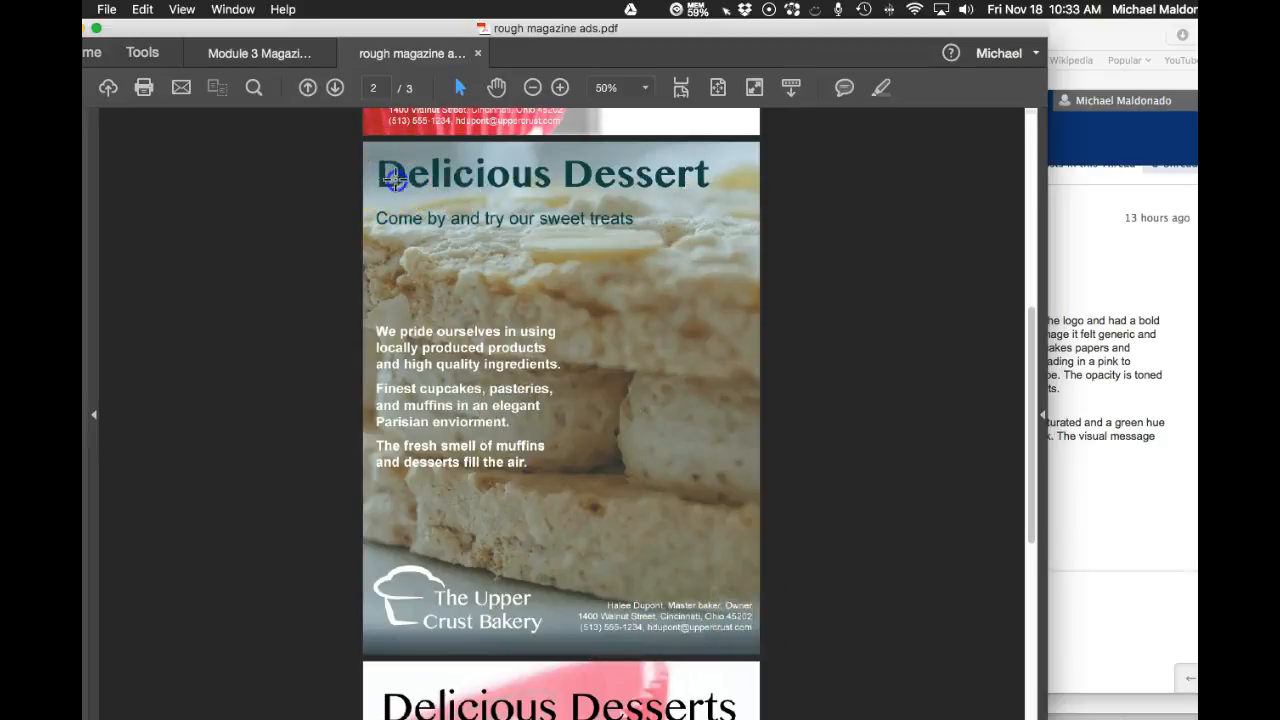
drag(392, 180, 684, 630)
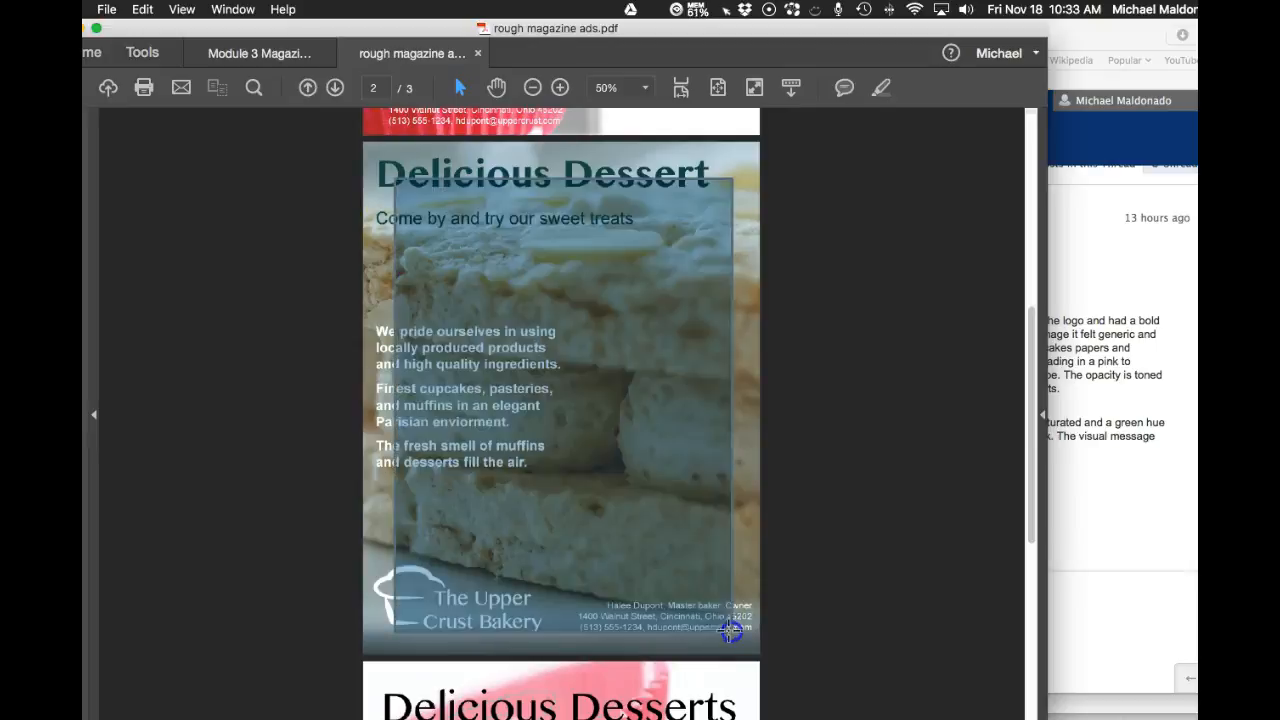
mouse_move(336, 288)
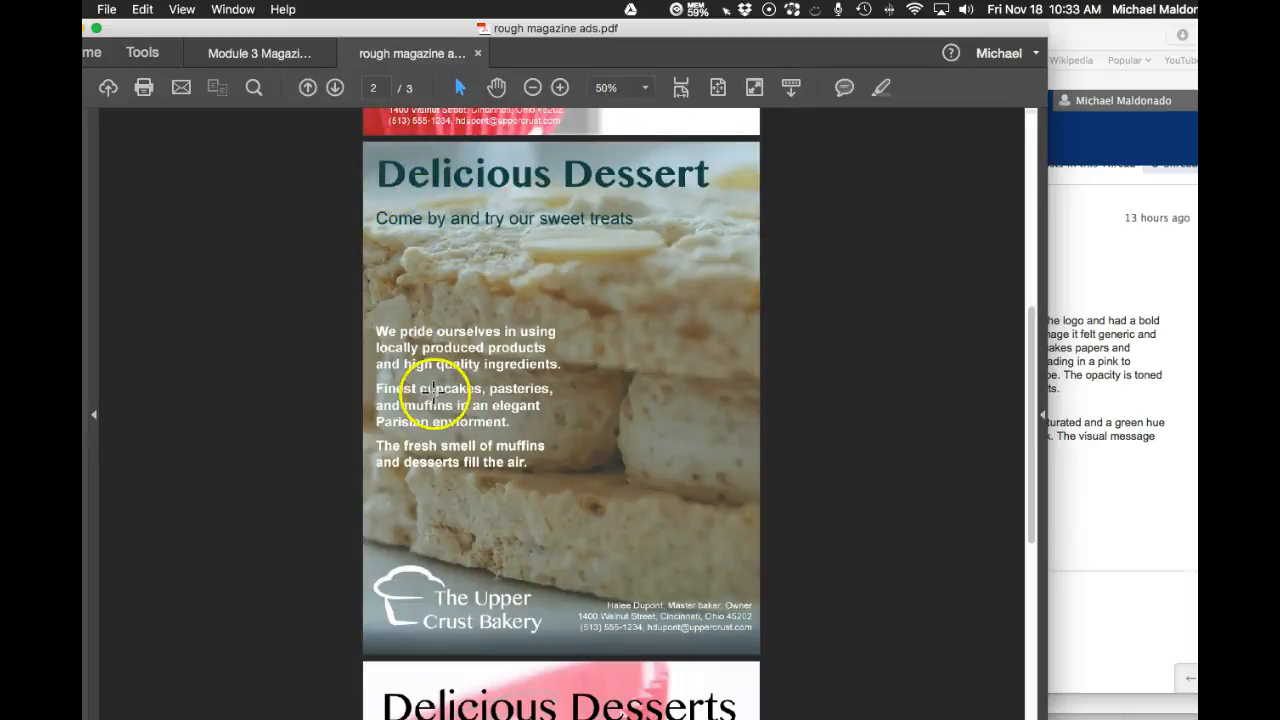
mouse_move(410, 444)
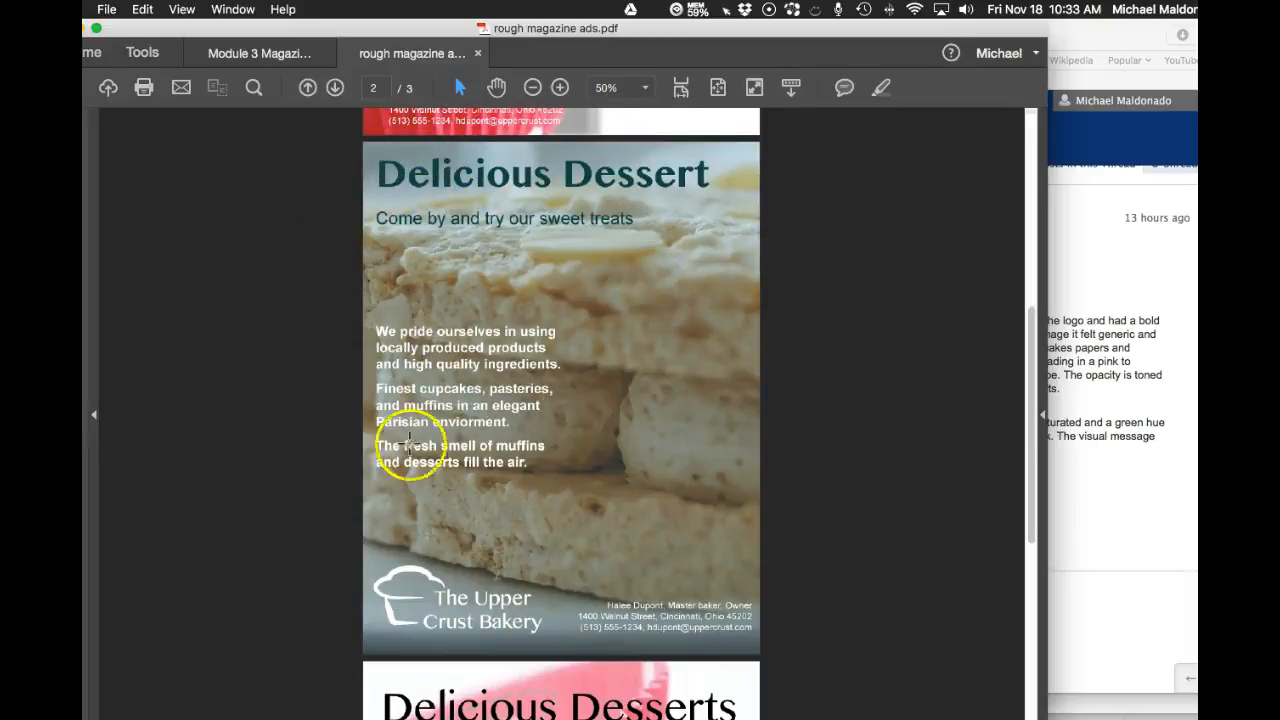
mouse_move(462, 562)
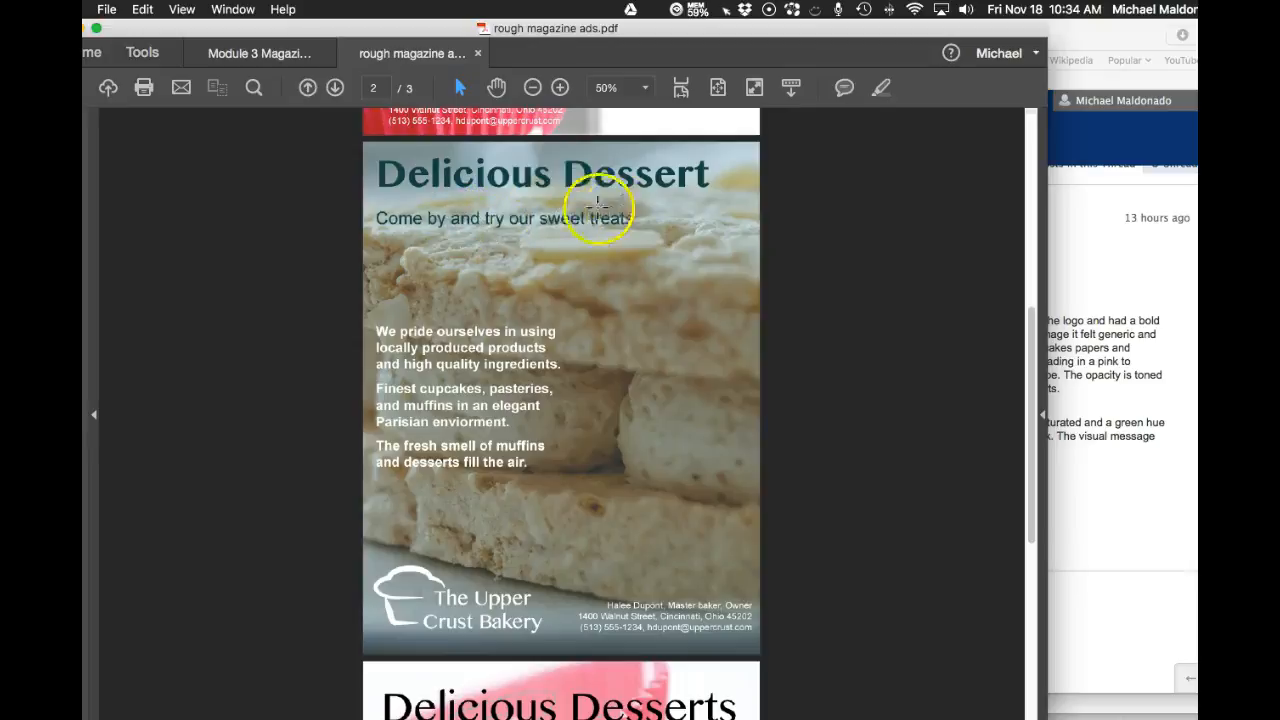
mouse_move(490, 200)
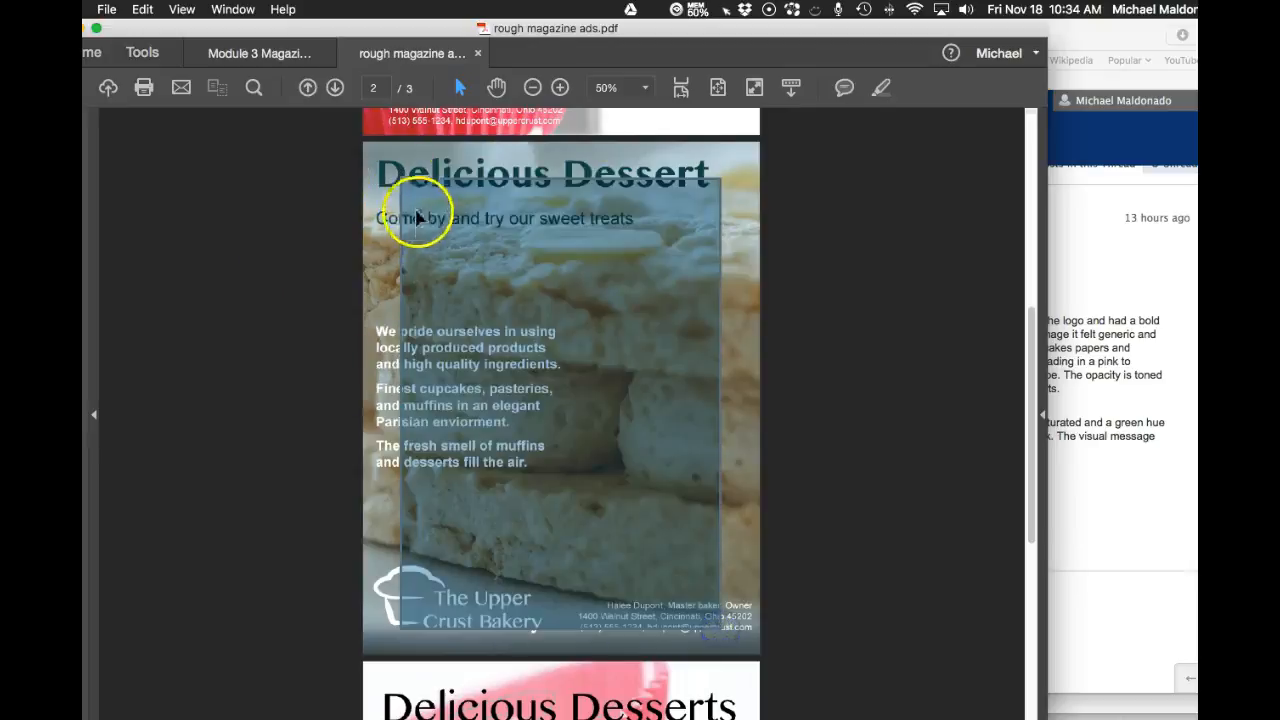
mouse_move(402, 322)
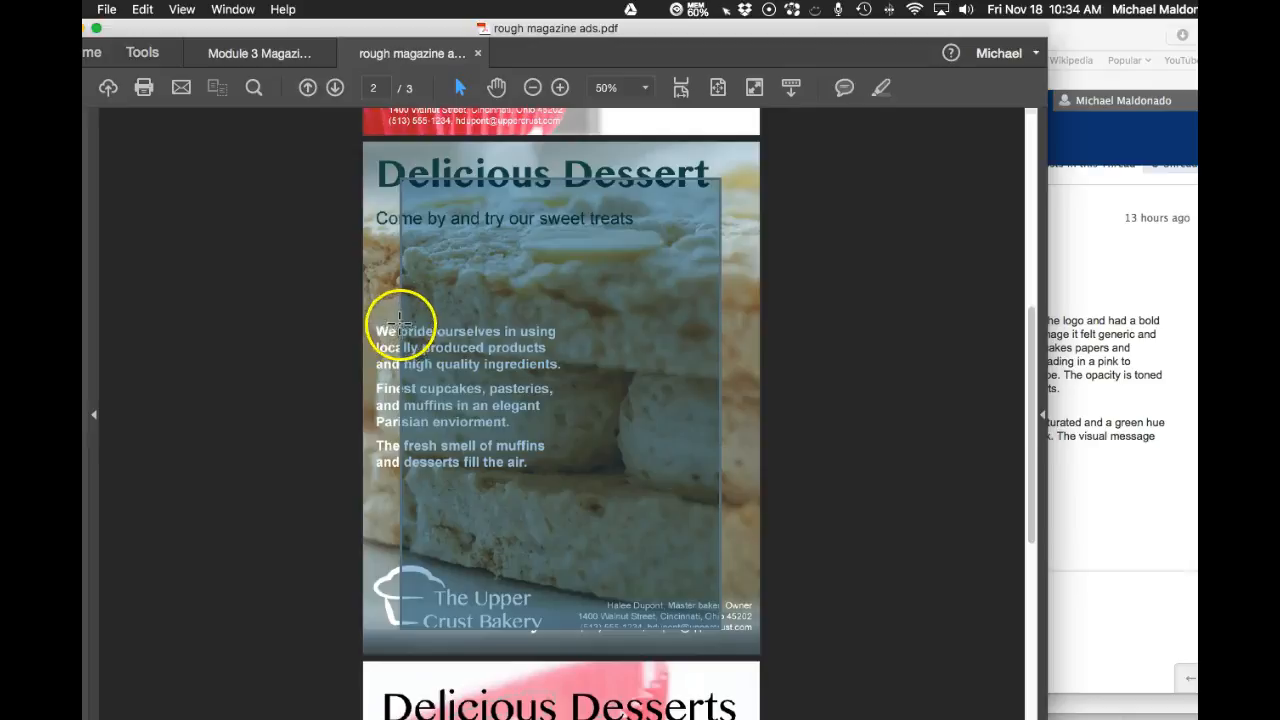
mouse_move(404, 308)
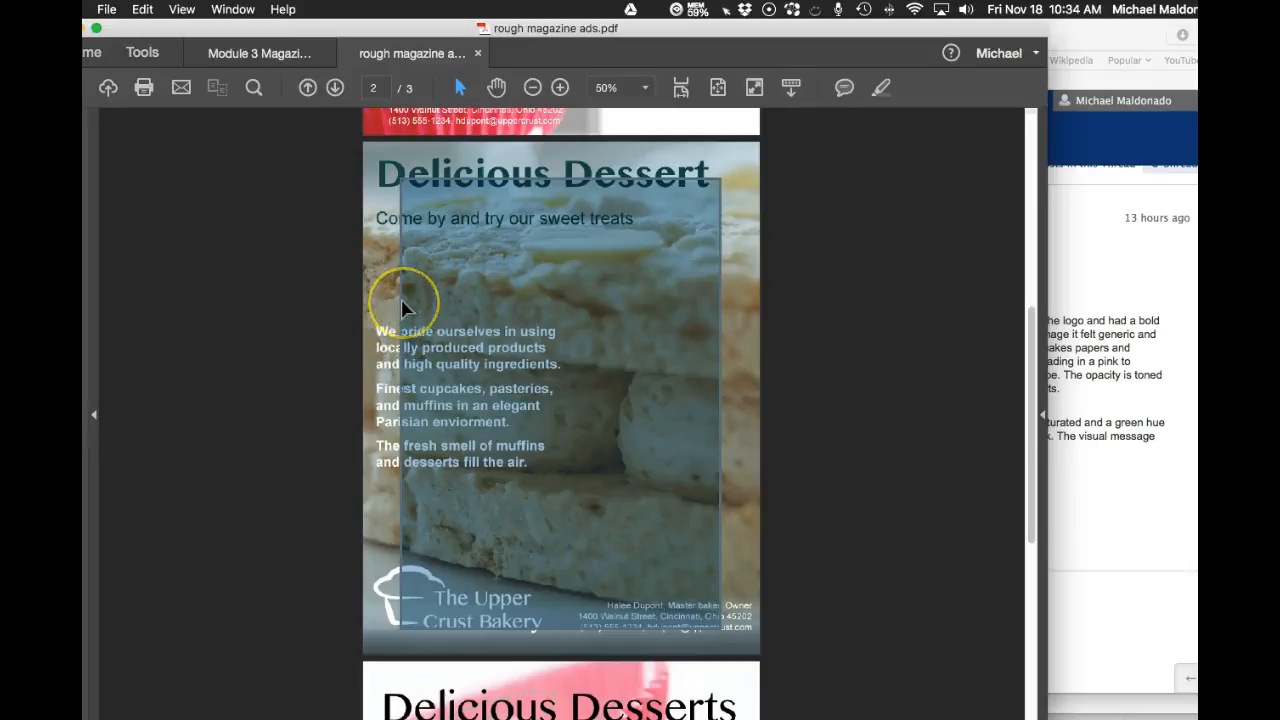
mouse_move(380, 340)
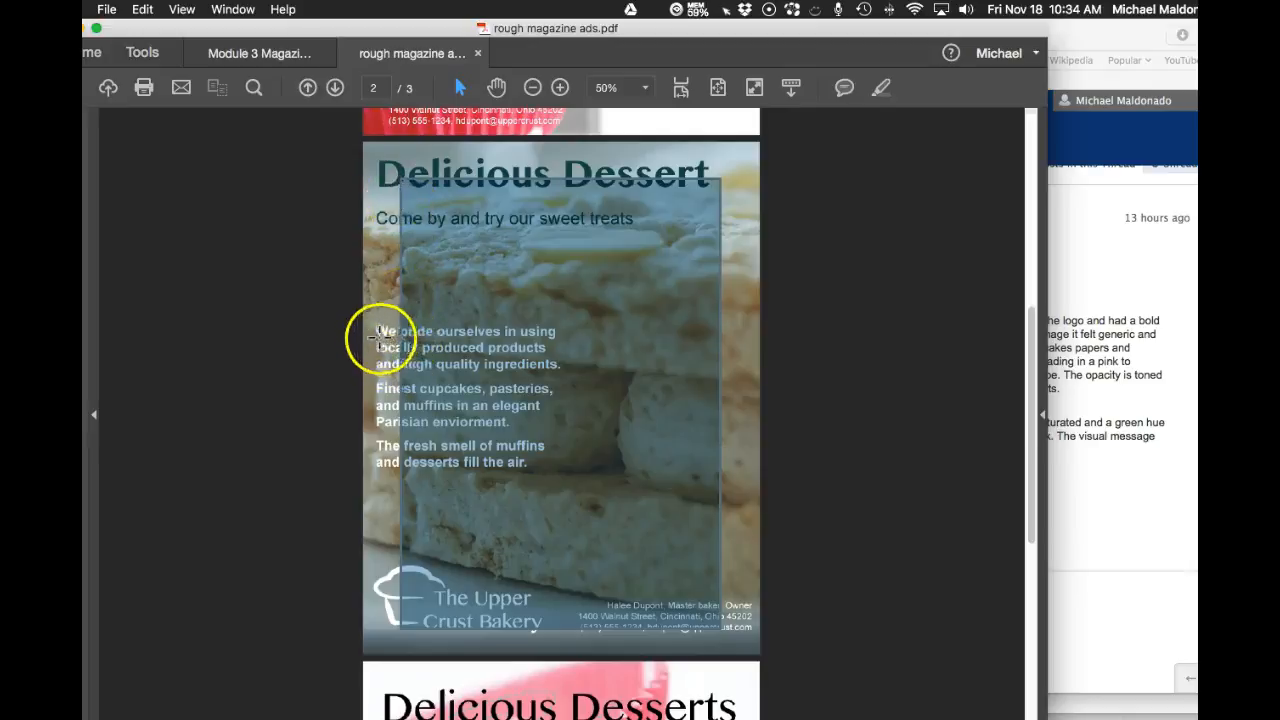
mouse_move(630, 622)
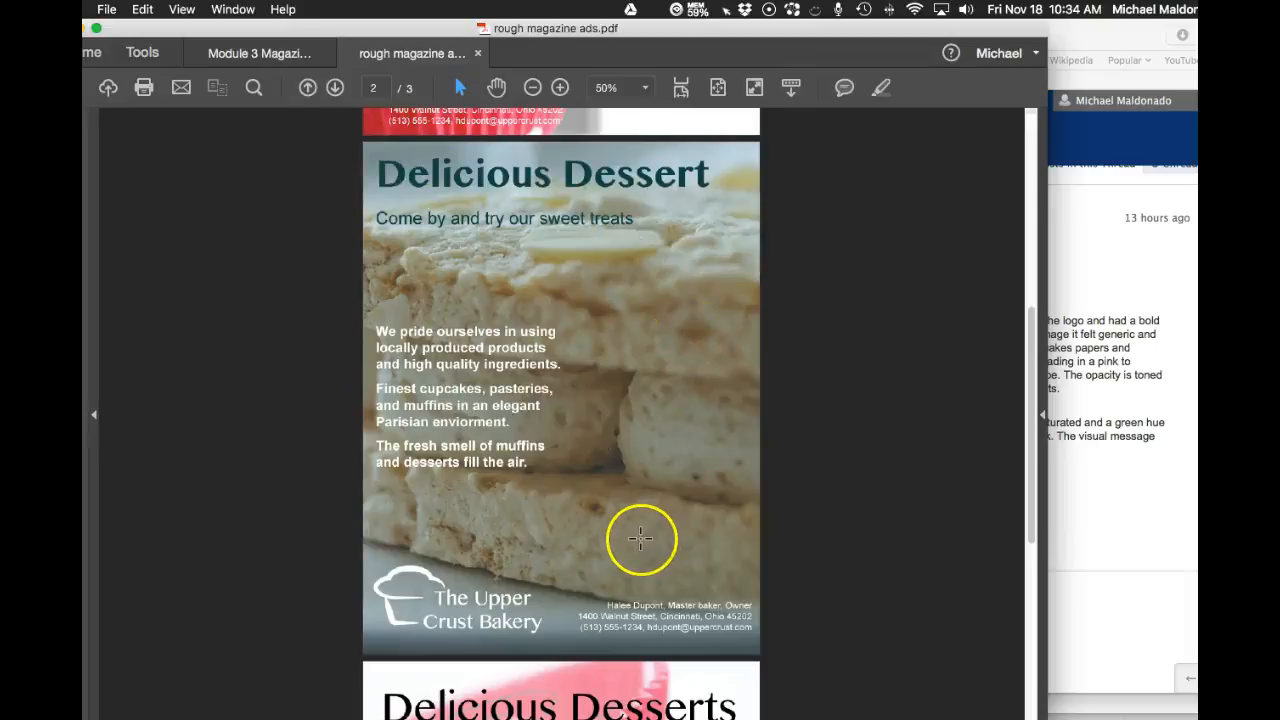
mouse_move(644, 532)
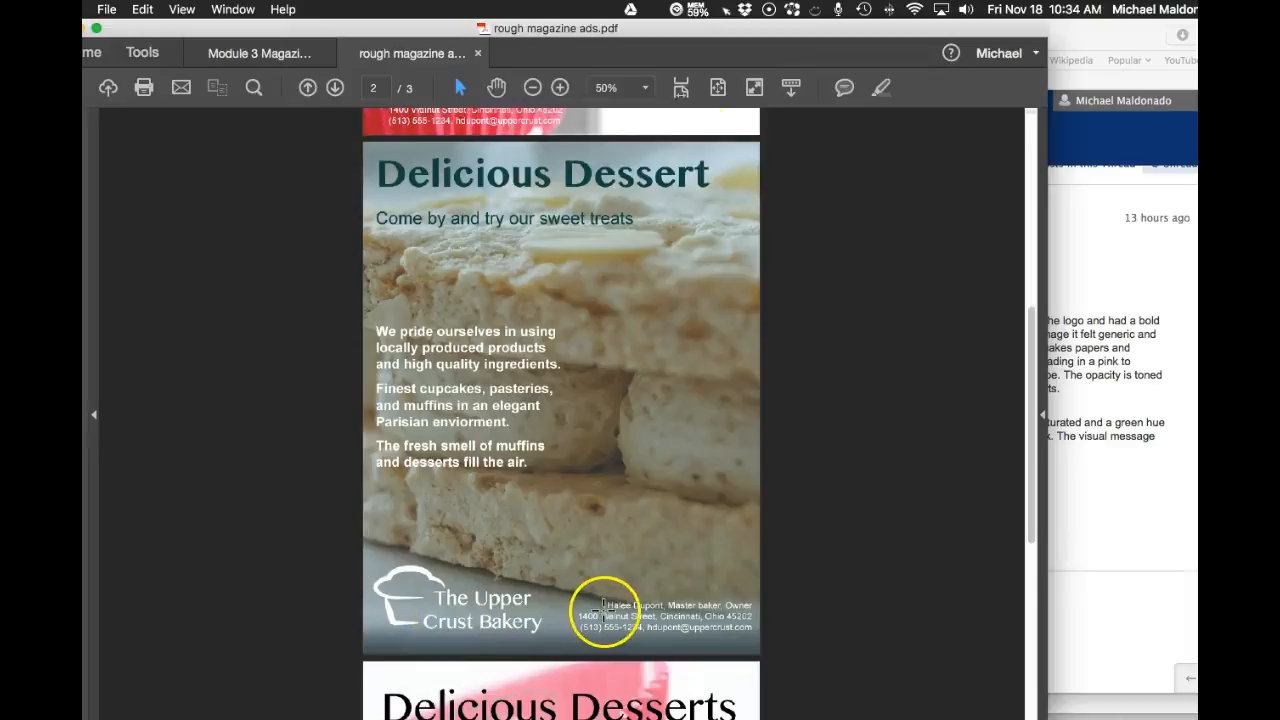
mouse_move(704, 636)
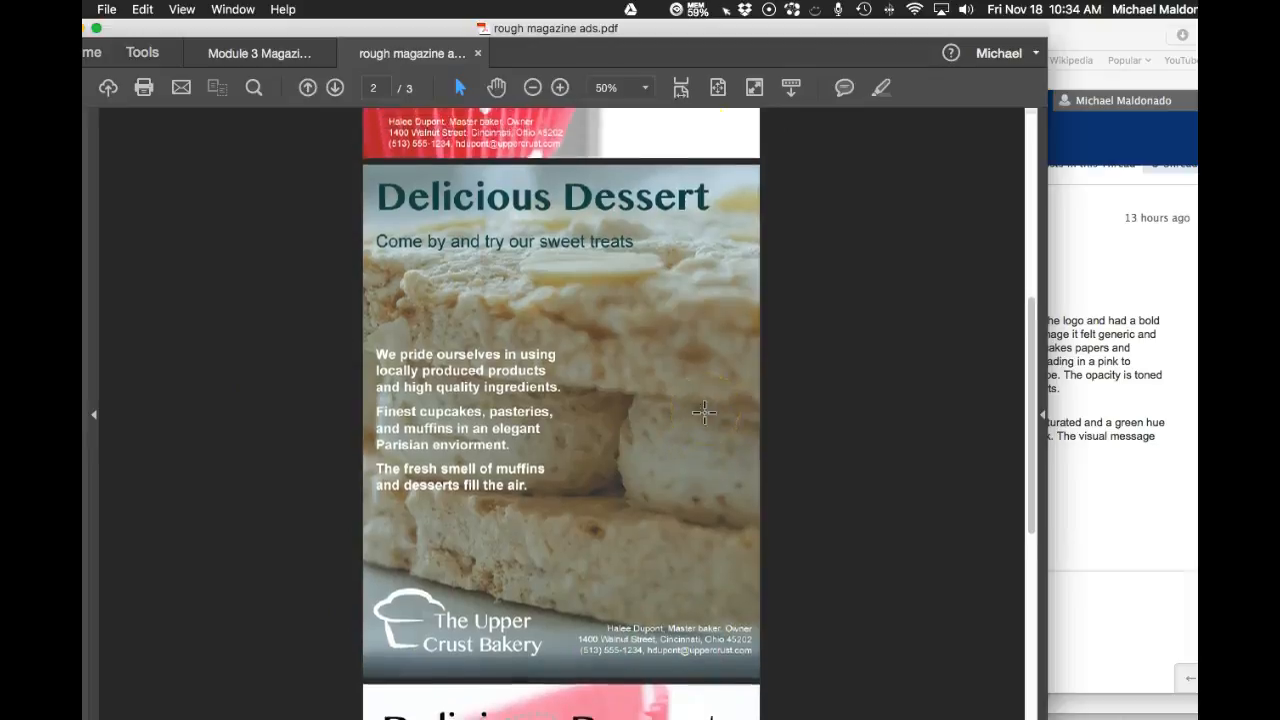
scroll(down, 3)
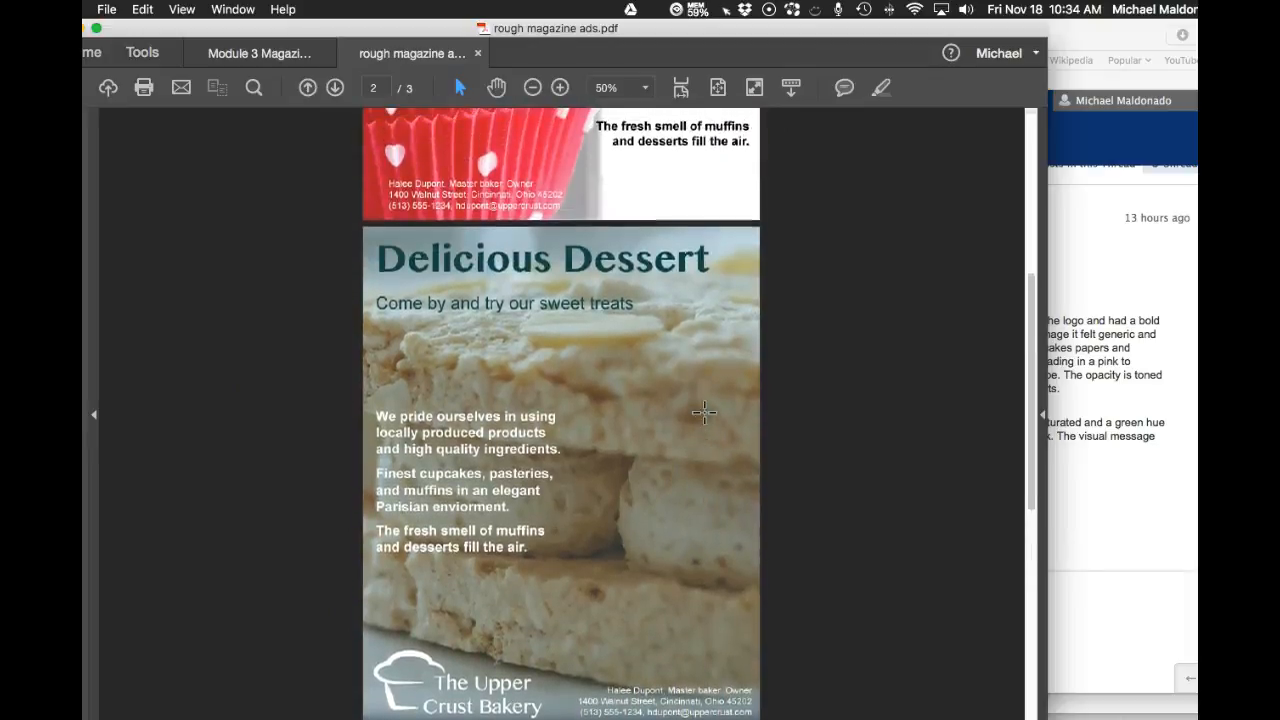
scroll(down, 3)
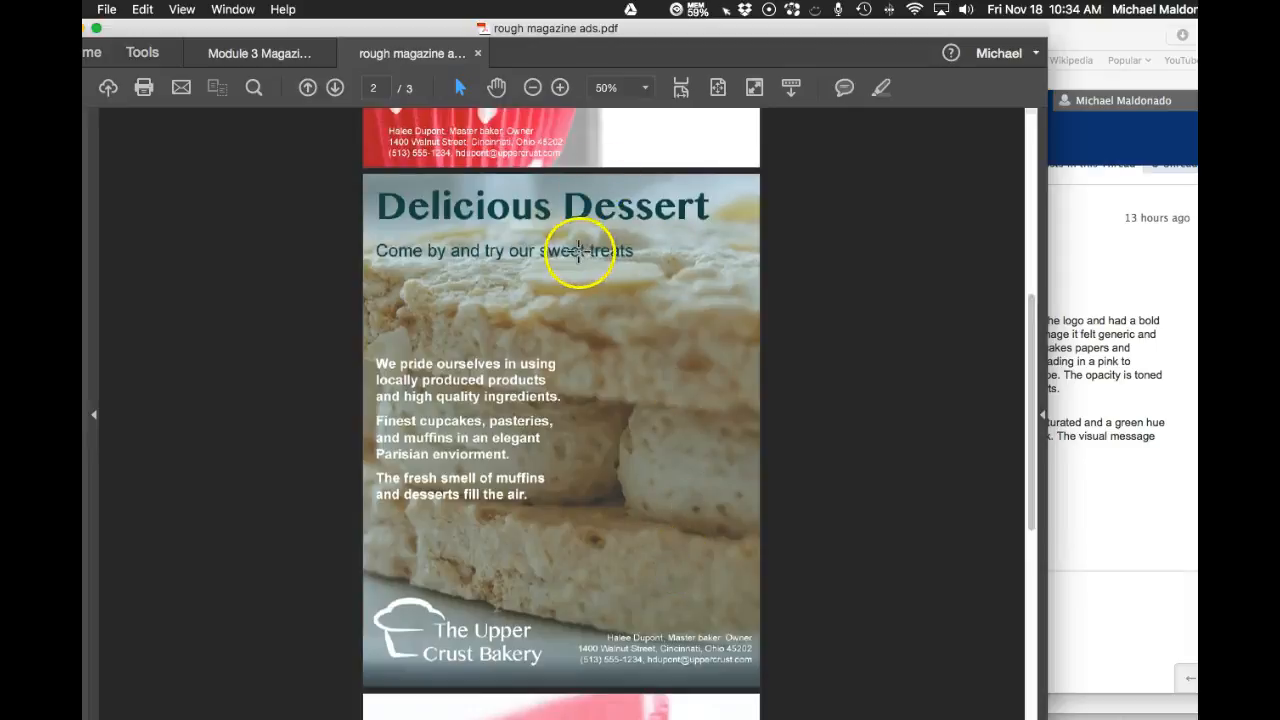
mouse_move(628, 382)
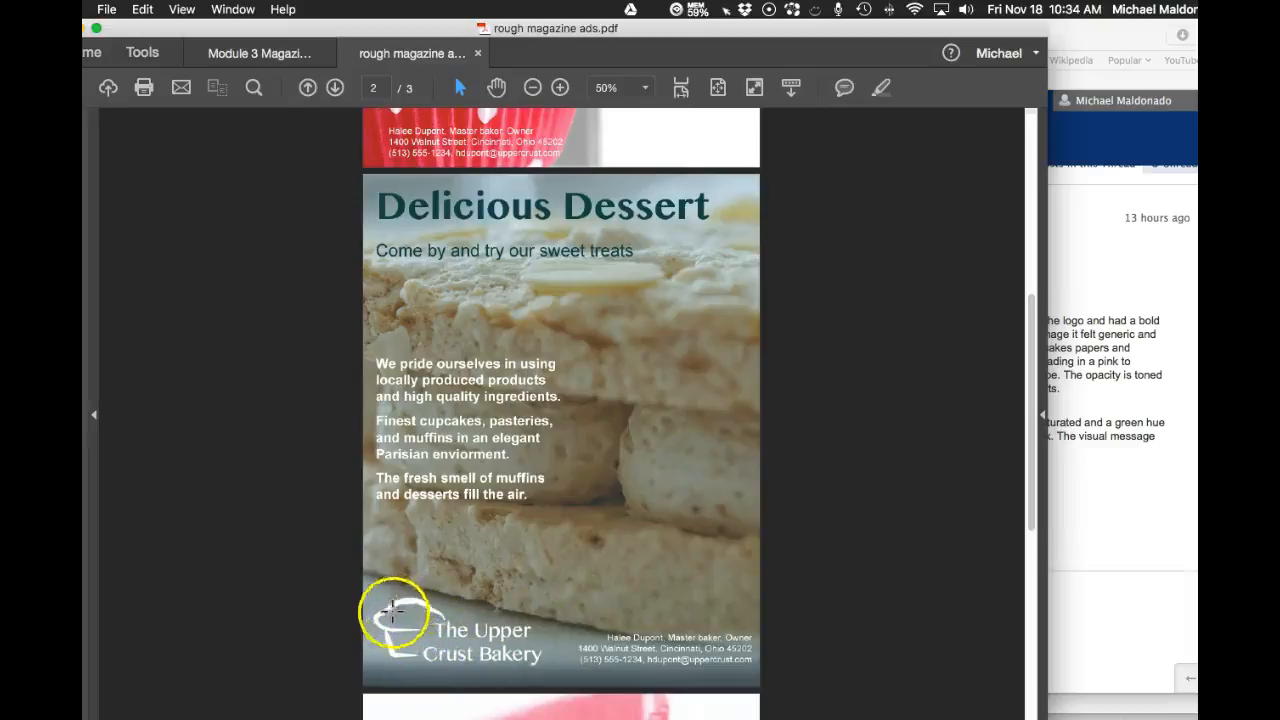
mouse_move(436, 460)
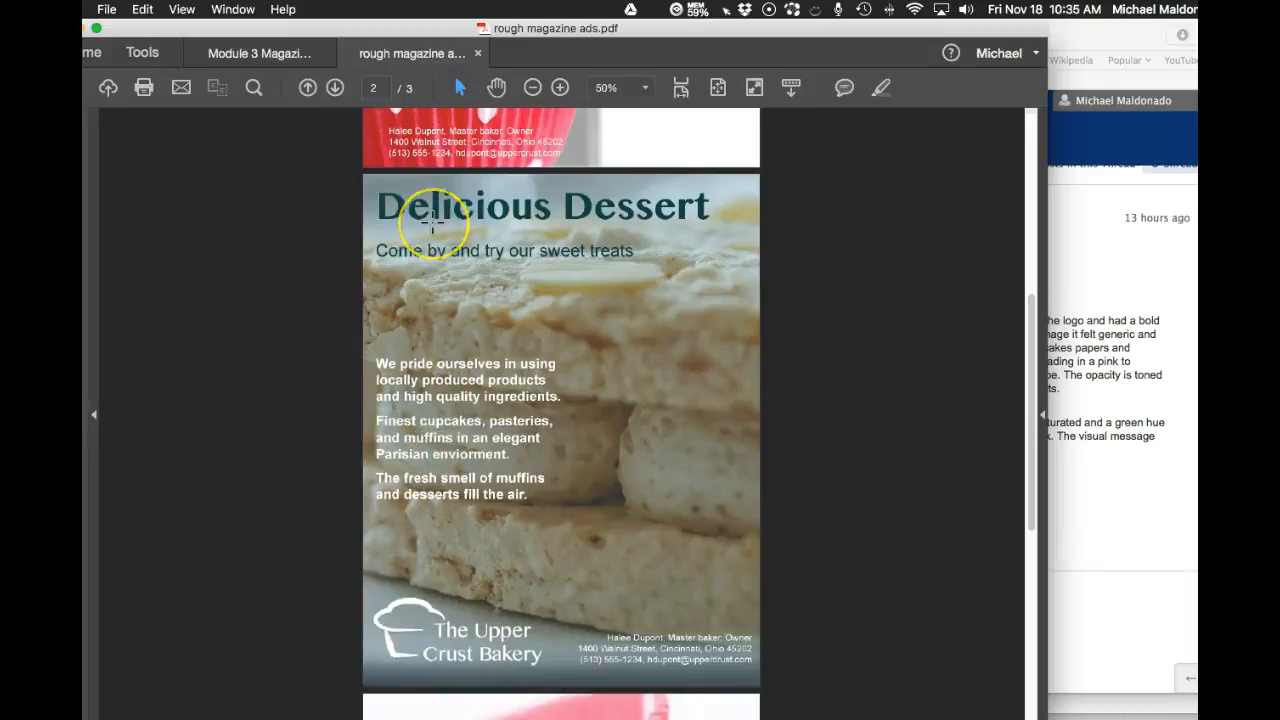
mouse_move(140, 336)
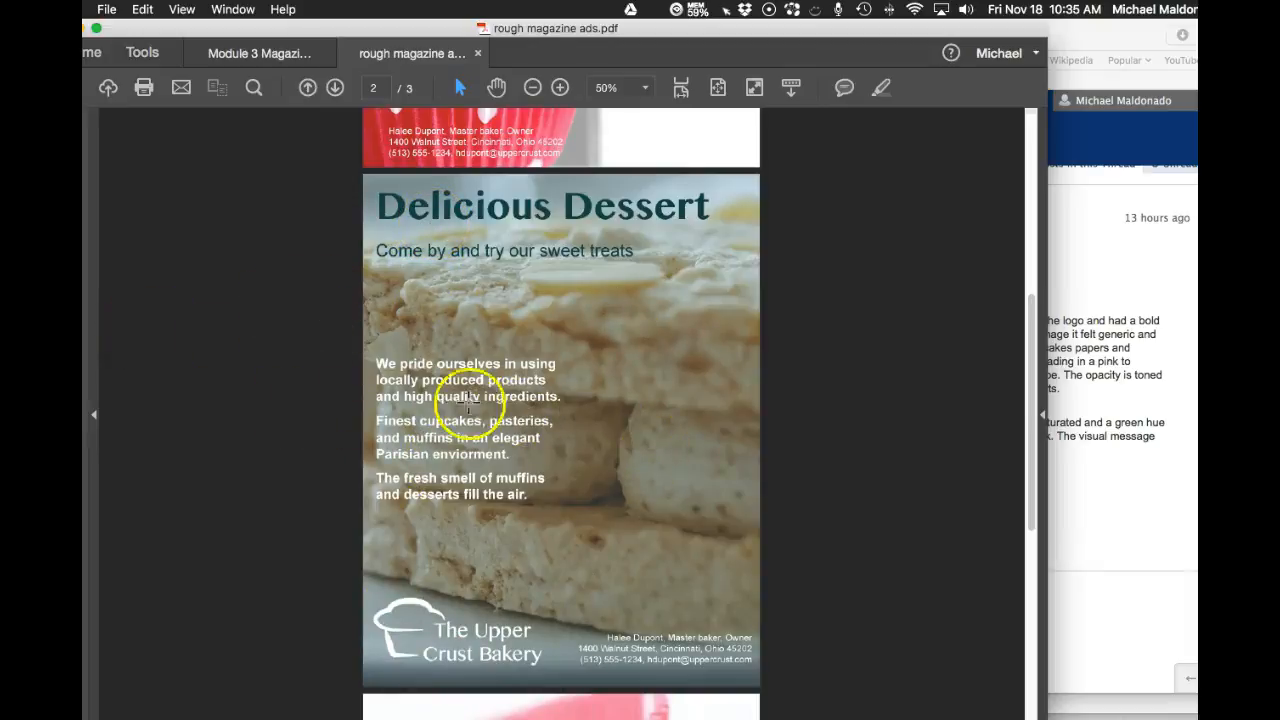
mouse_move(568, 636)
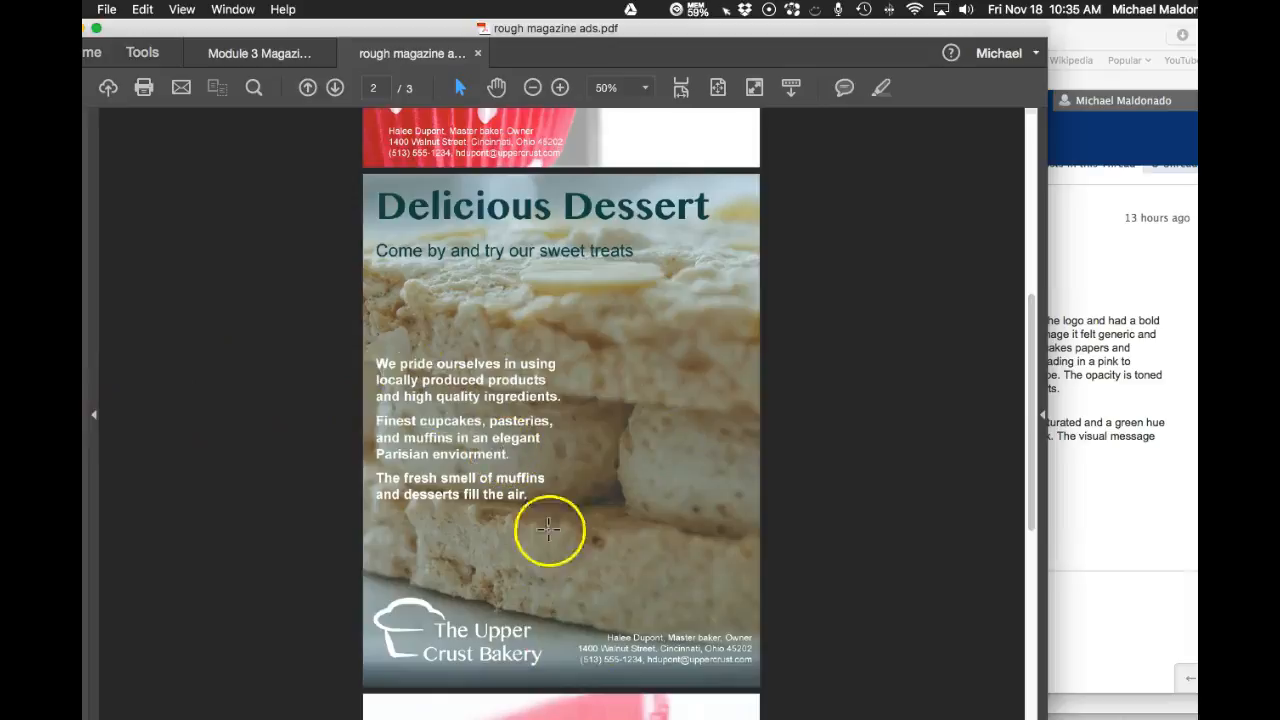
mouse_move(410, 632)
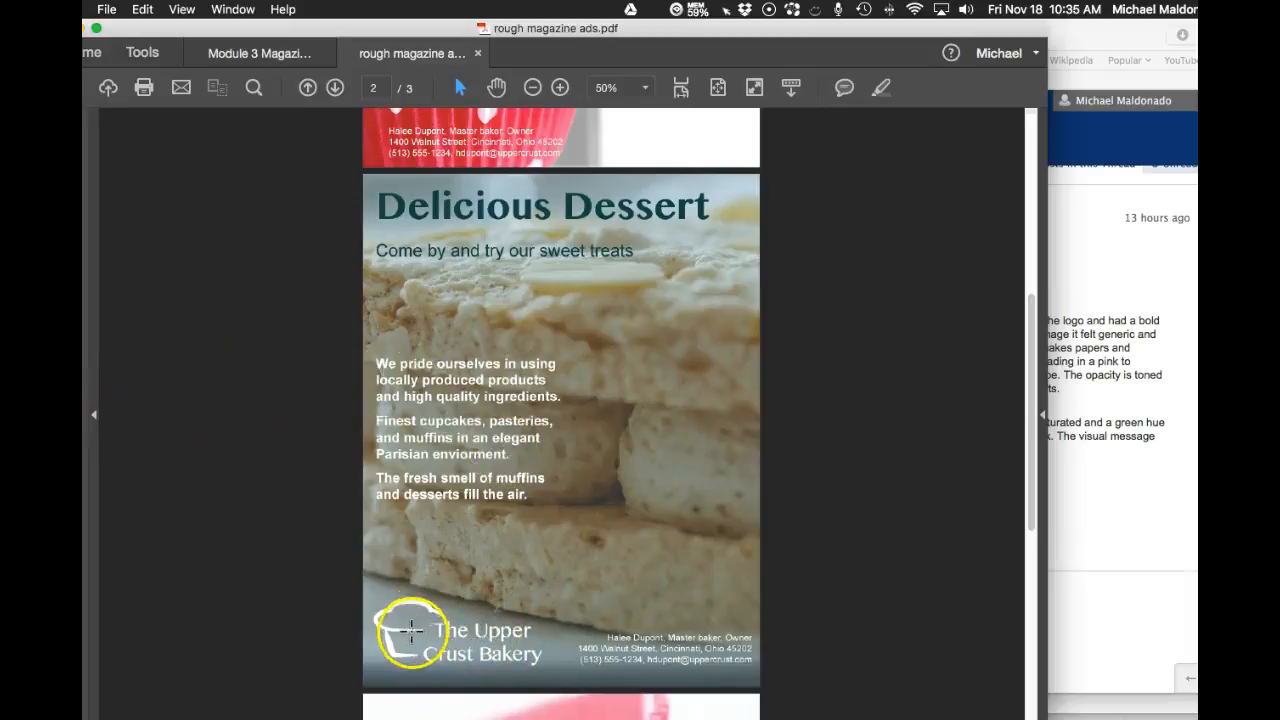